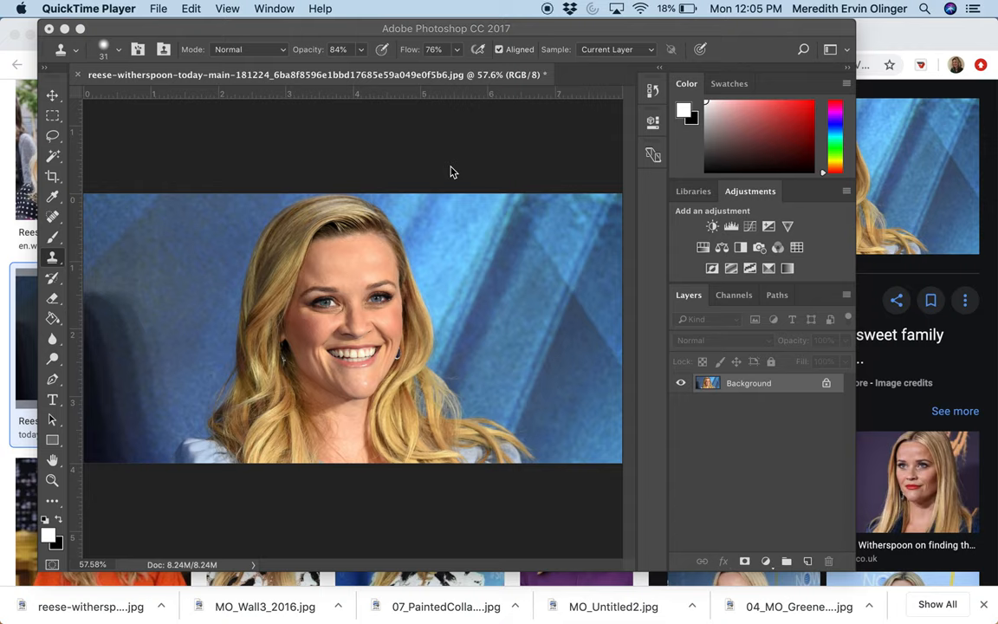
mouse_move(497, 166)
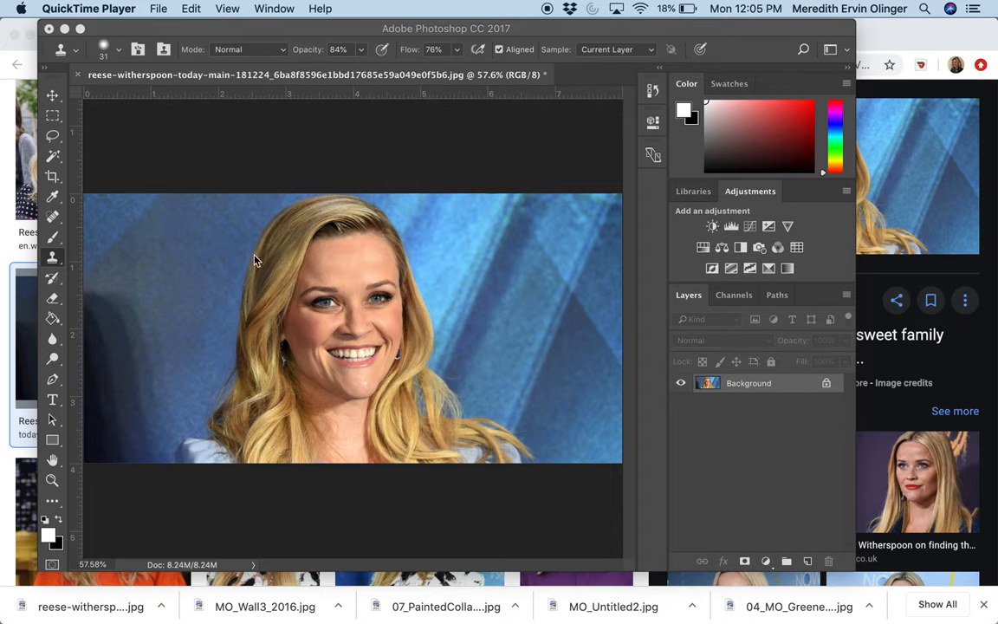
mouse_move(496, 220)
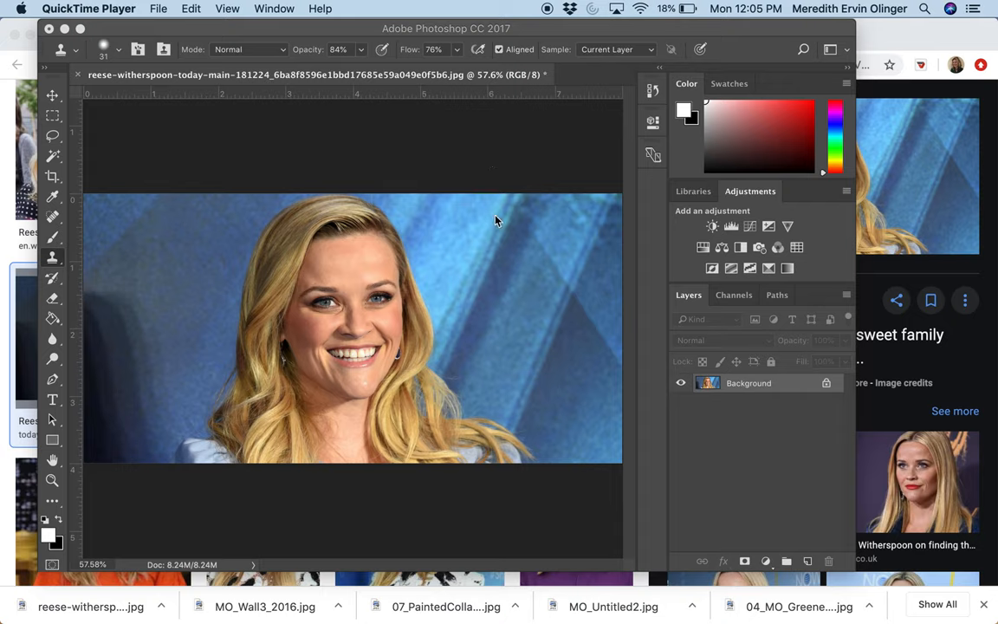
mouse_move(508, 340)
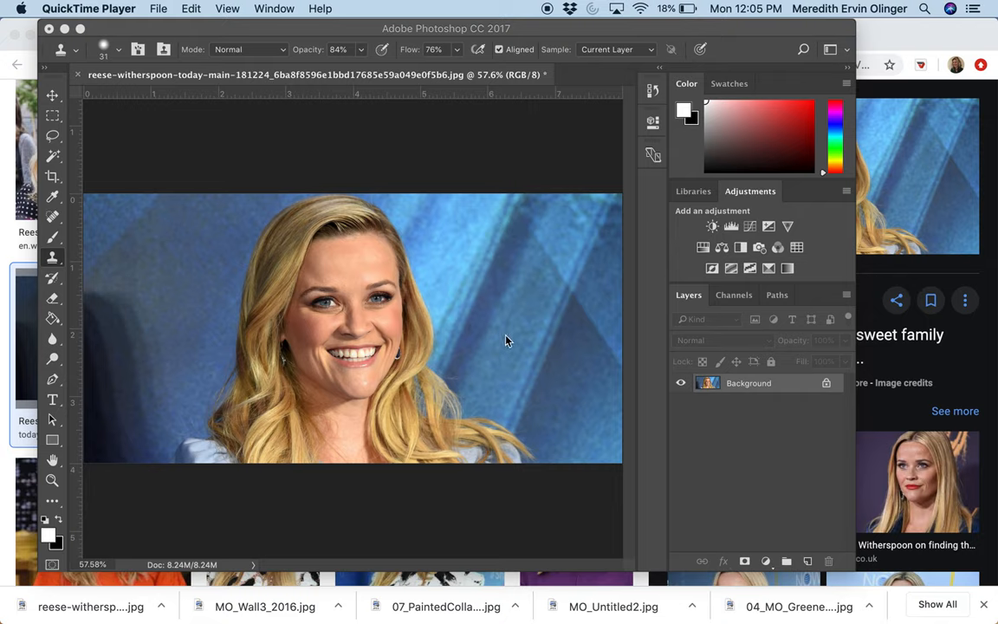
mouse_move(545, 402)
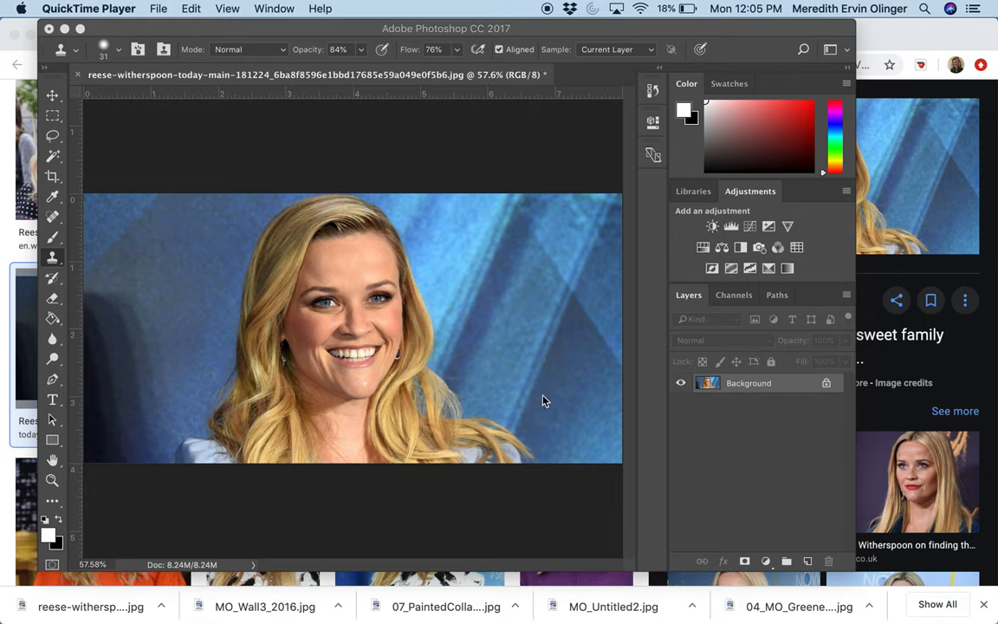
mouse_move(544, 395)
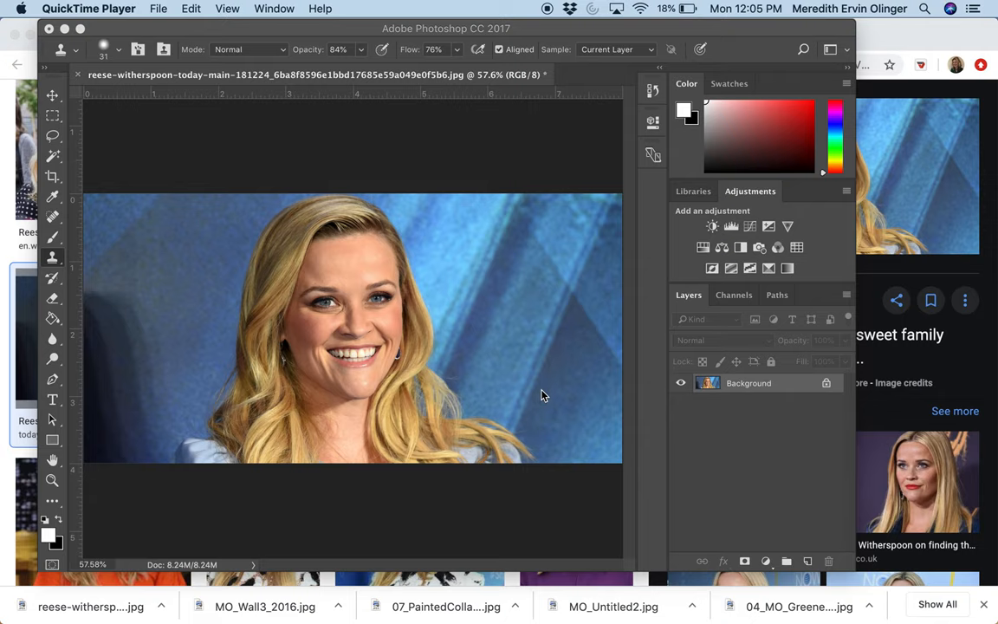
mouse_move(554, 398)
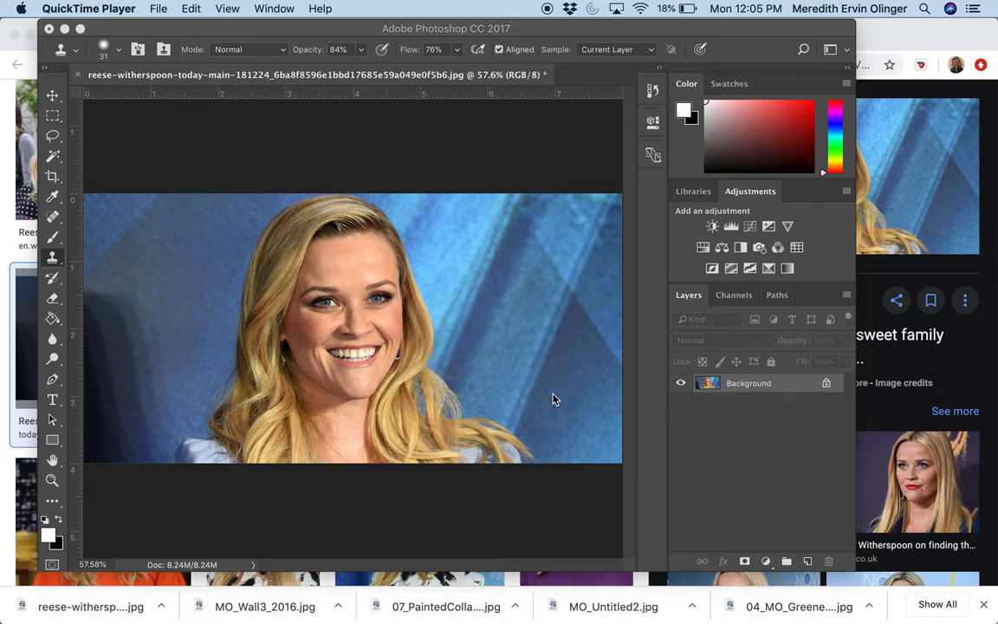
mouse_move(499, 379)
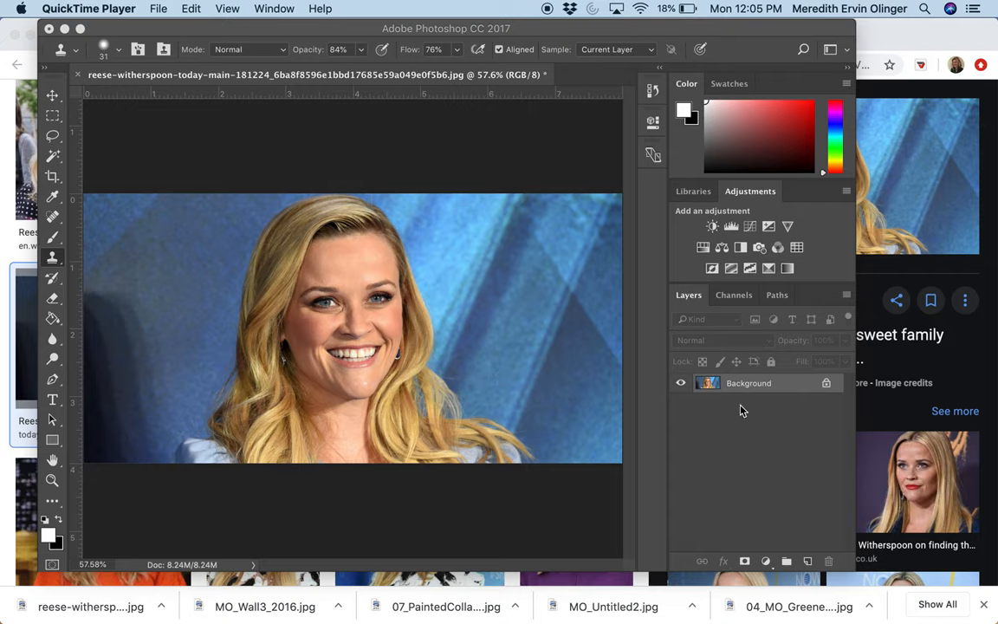
mouse_move(772, 392)
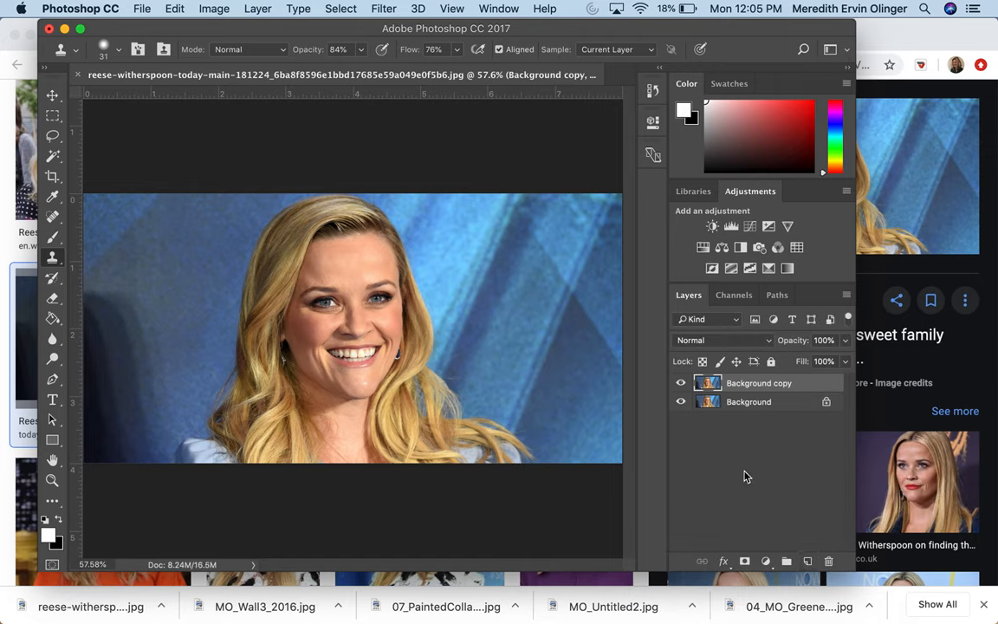
mouse_move(791, 444)
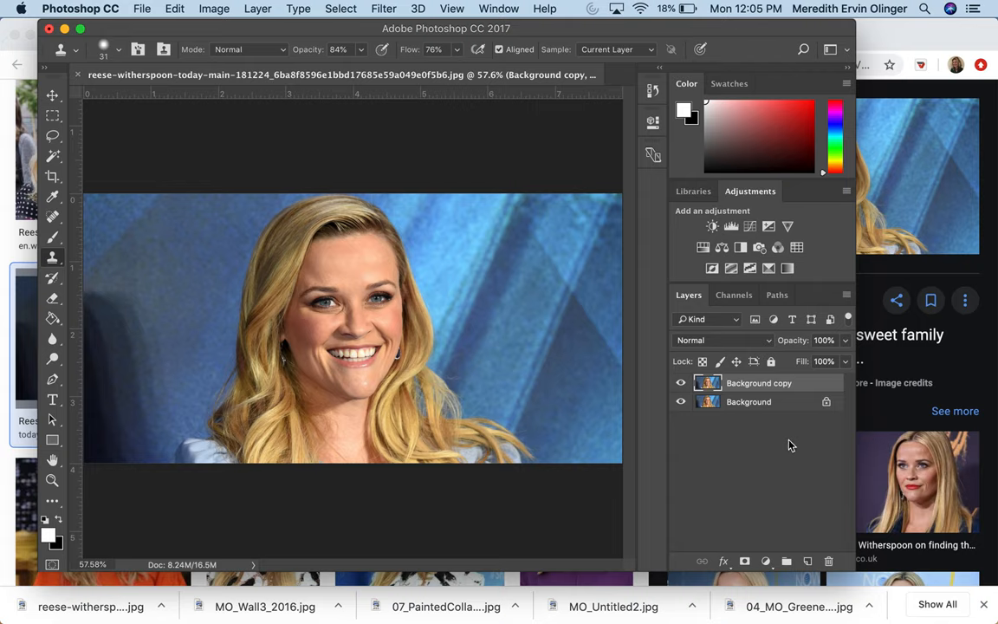
mouse_move(759, 214)
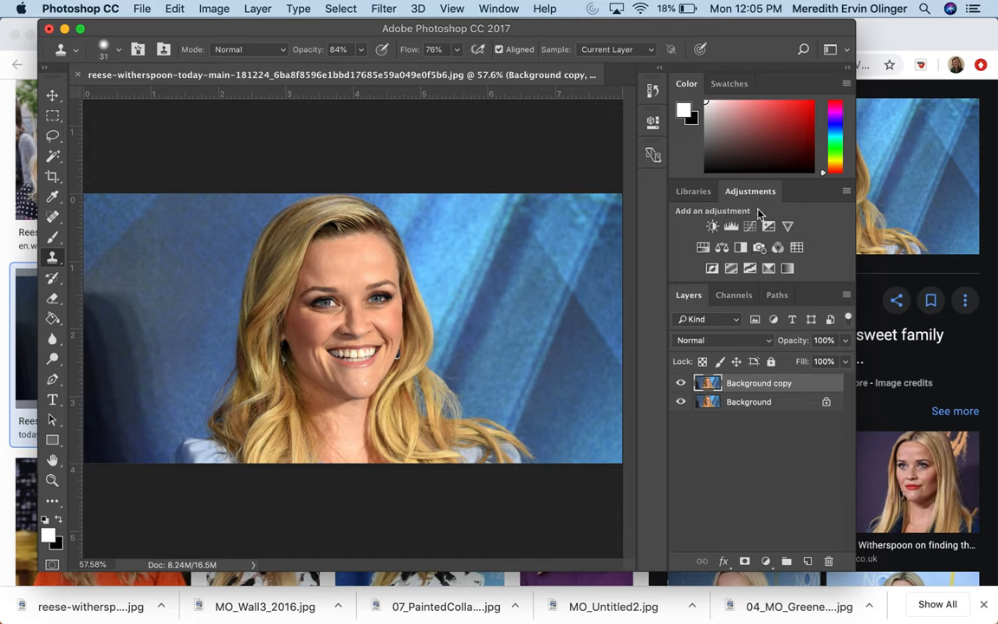
Visit the Libraries panel and return to the Adjustments panel
left_click(693, 191)
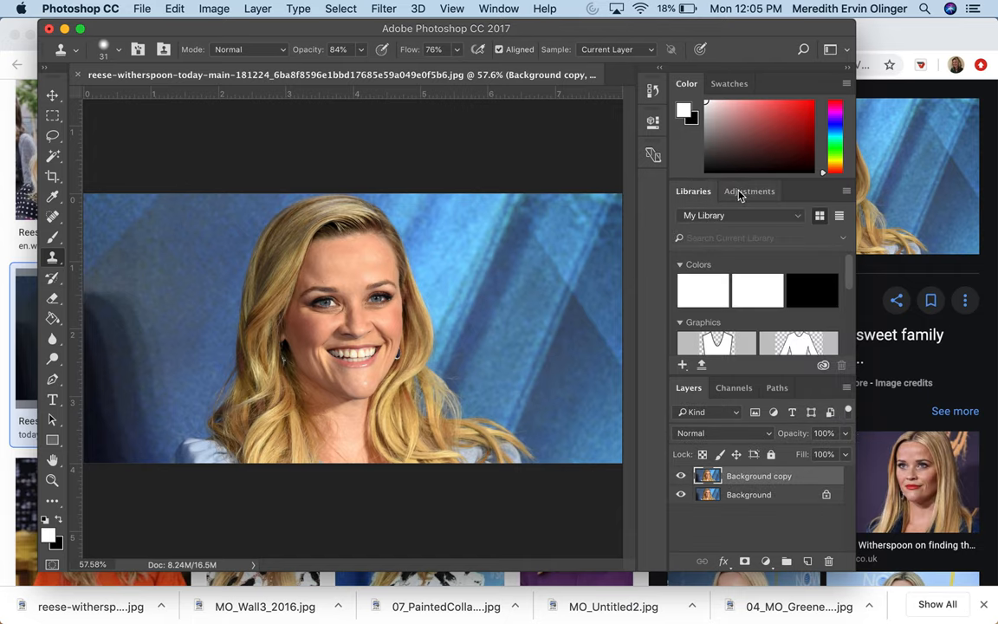
left_click(749, 191)
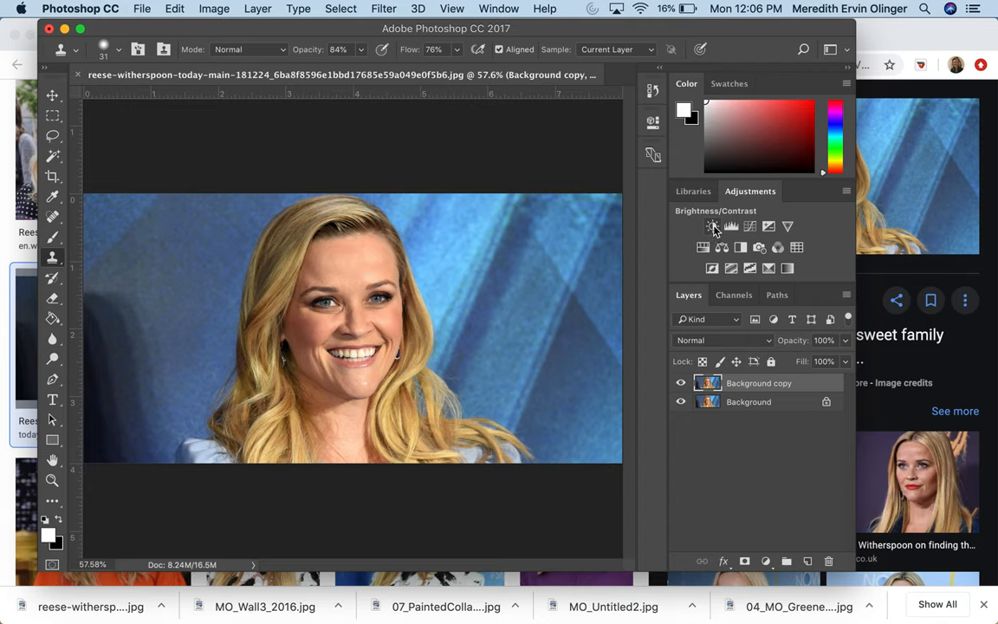
Add a Brightness/Contrast adjustment layer and settle its brightness at 38 after trying extremes
left_click(712, 225)
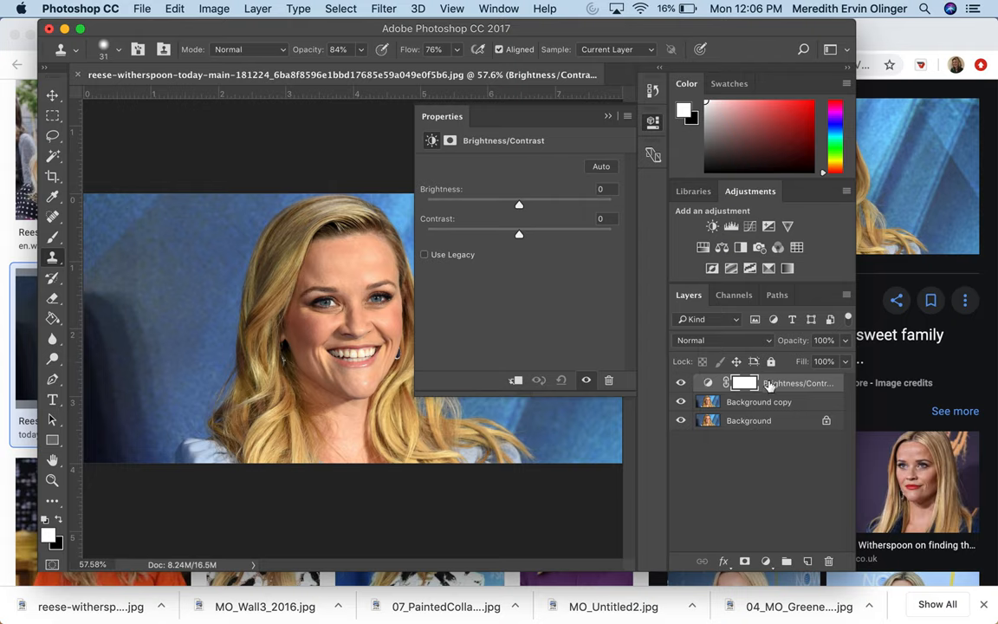
mouse_move(738, 451)
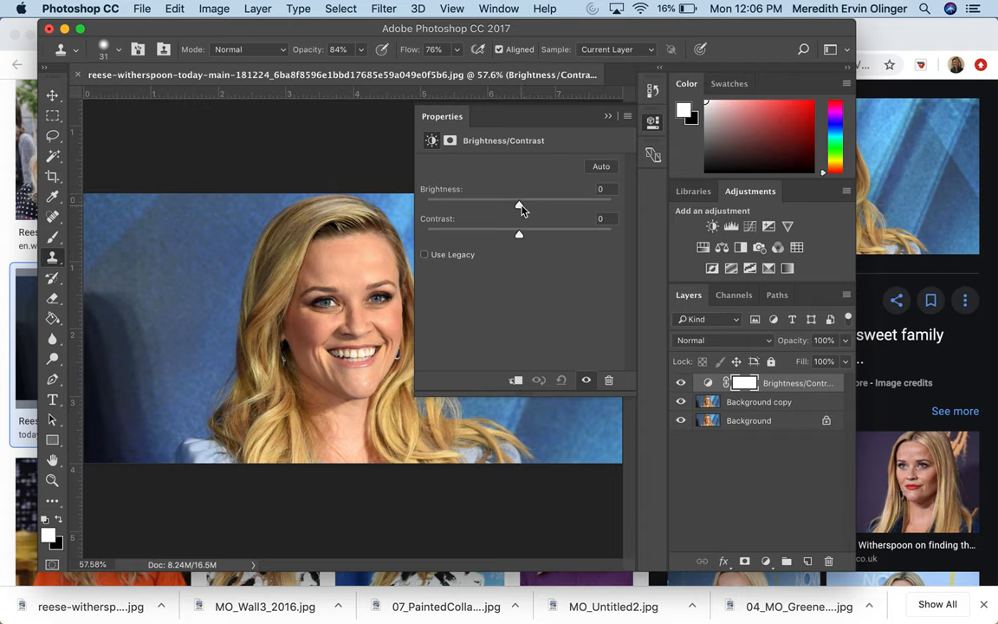
left_click_drag(520, 203, 538, 202)
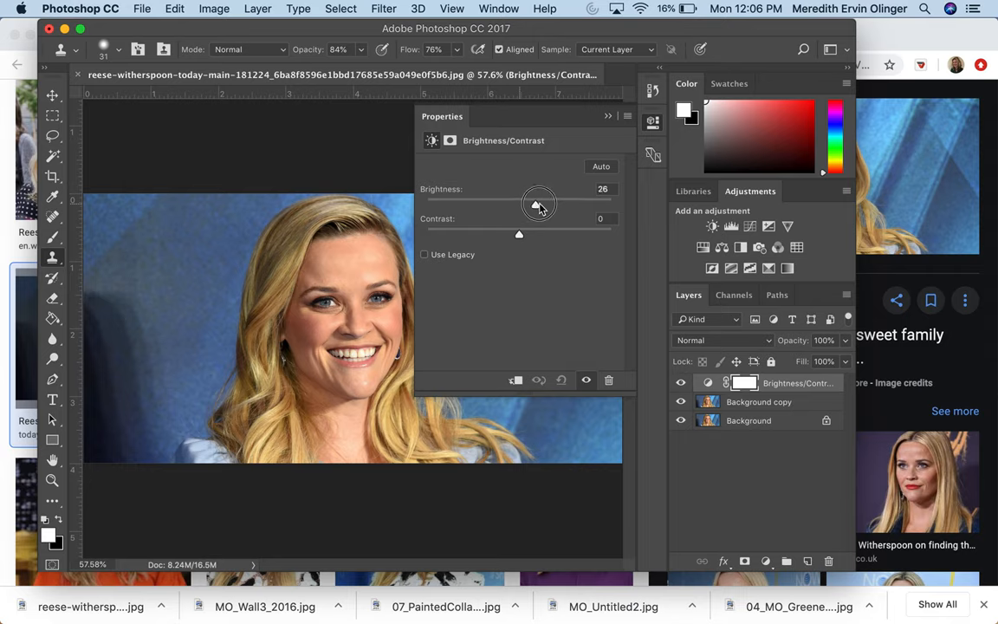
left_click_drag(539, 204, 561, 204)
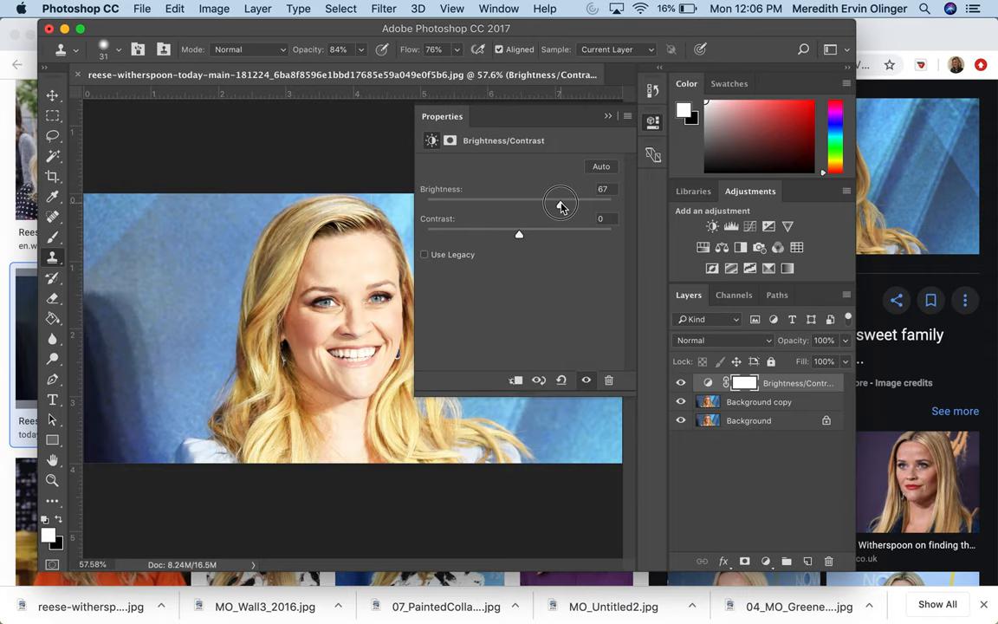
left_click_drag(561, 204, 464, 204)
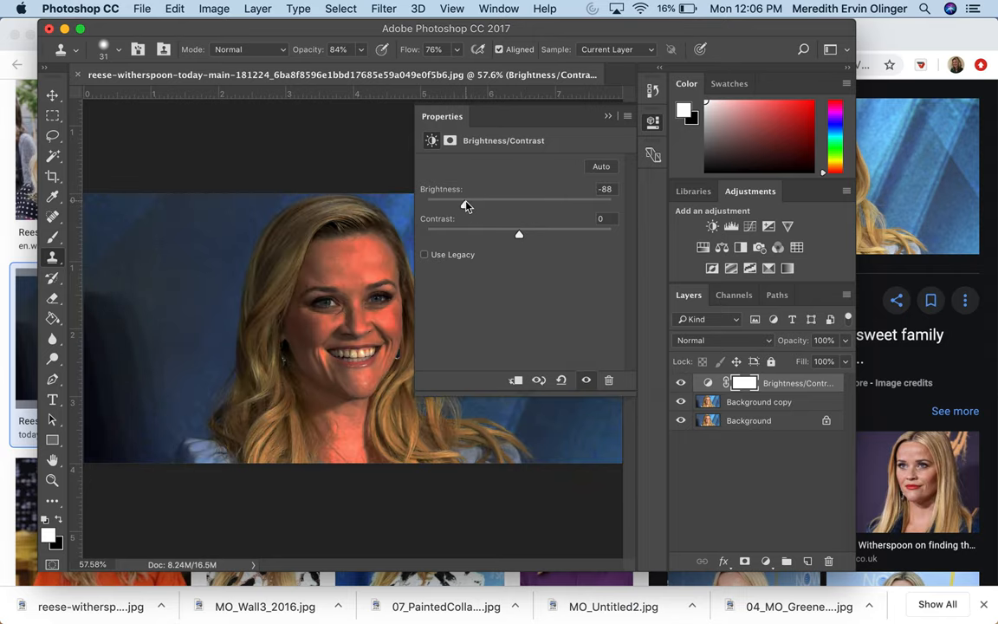
left_click_drag(464, 204, 585, 204)
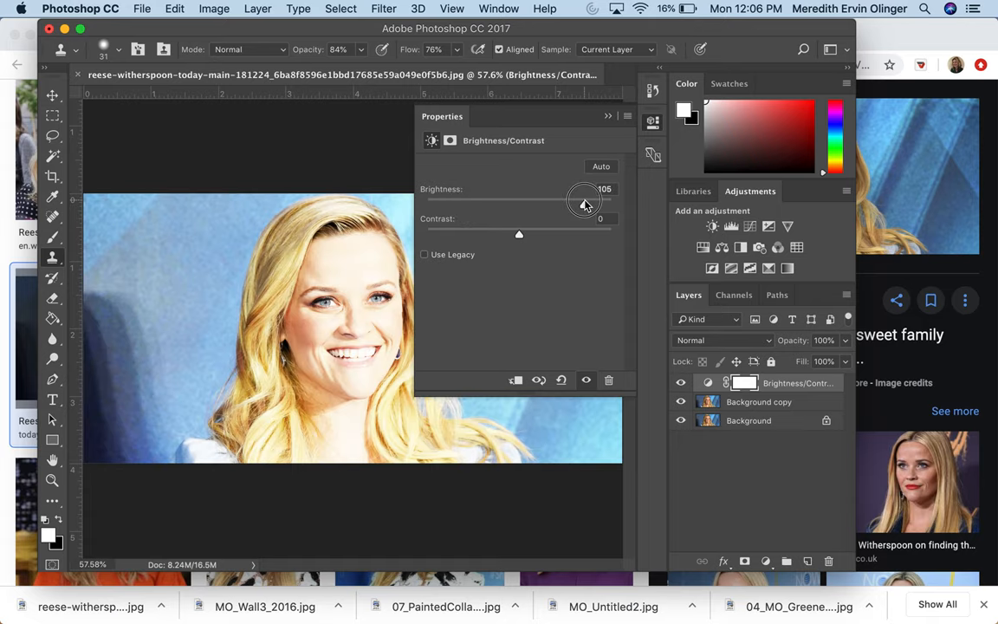
left_click_drag(583, 204, 437, 204)
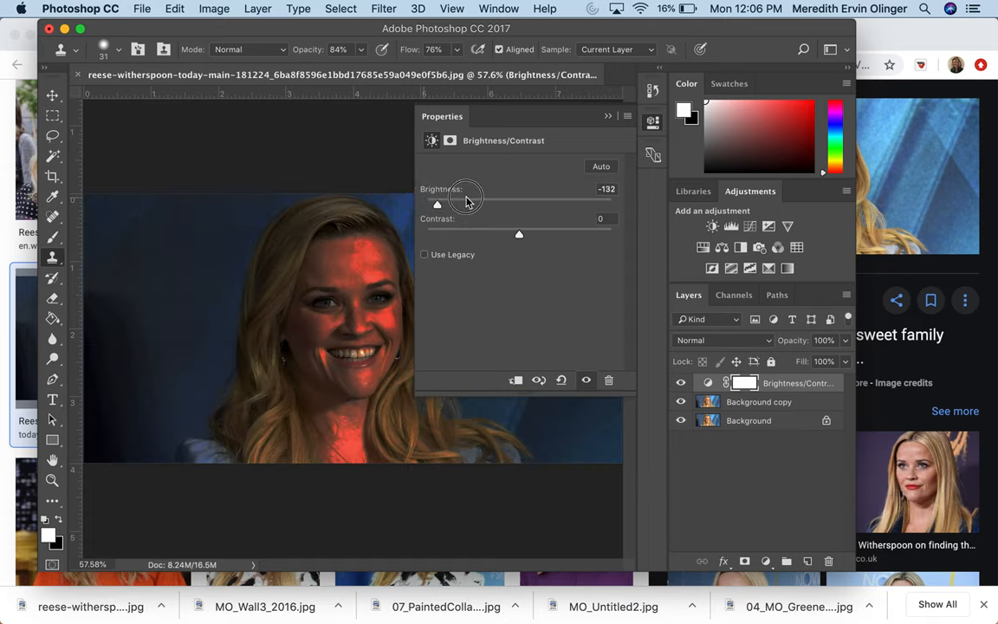
left_click_drag(437, 205, 551, 205)
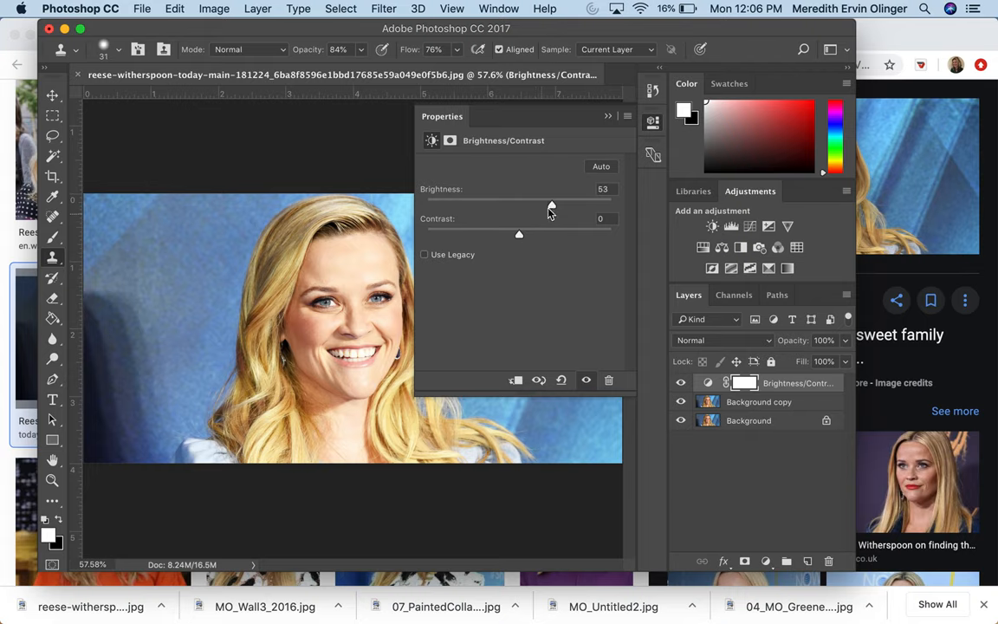
left_click_drag(551, 201, 544, 201)
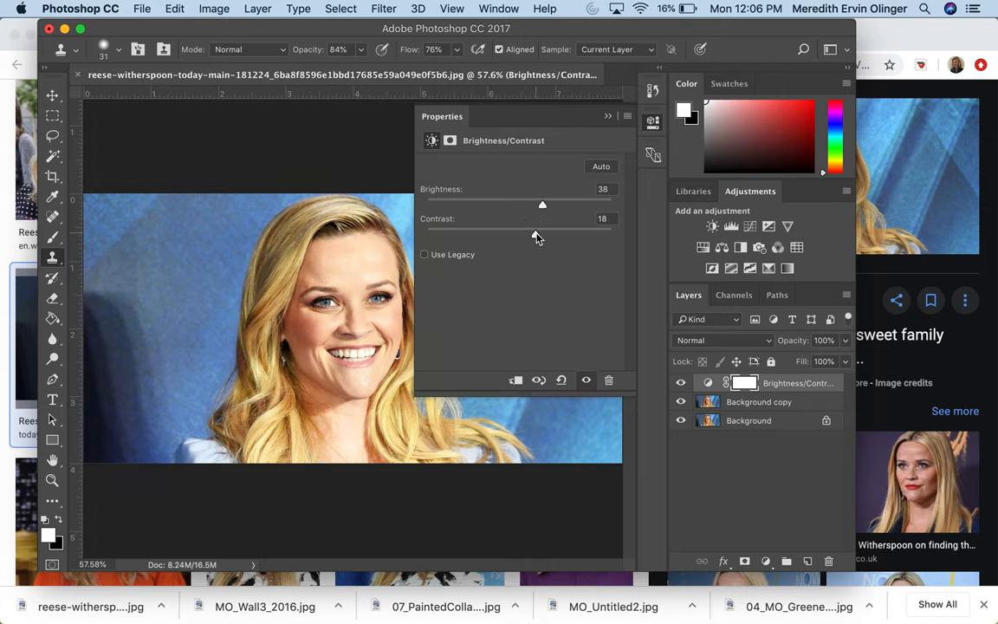
Set the adjustment layer's contrast to 27
left_click_drag(533, 232, 558, 232)
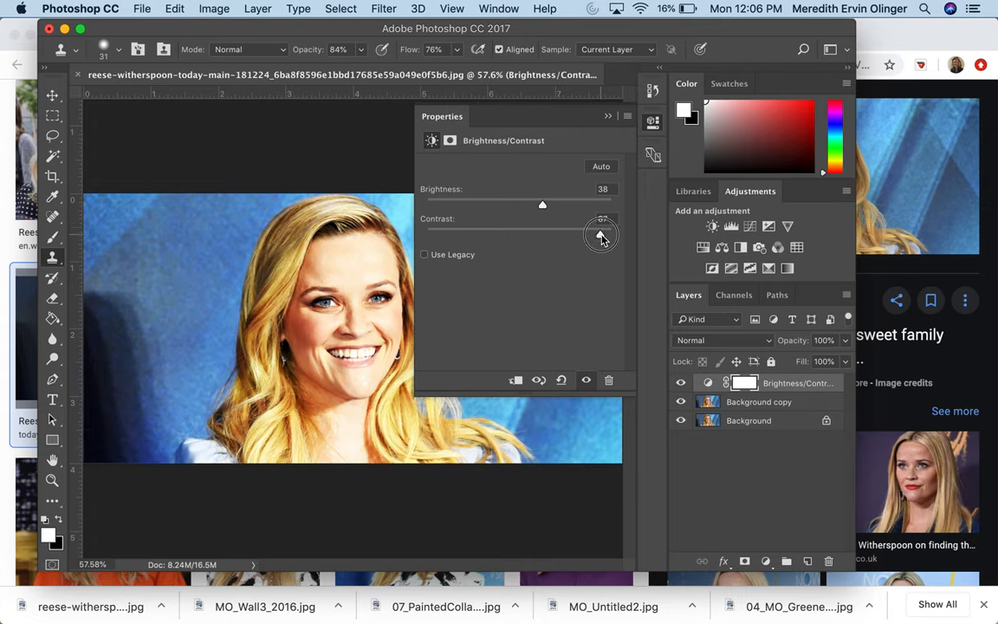
left_click_drag(599, 234, 562, 233)
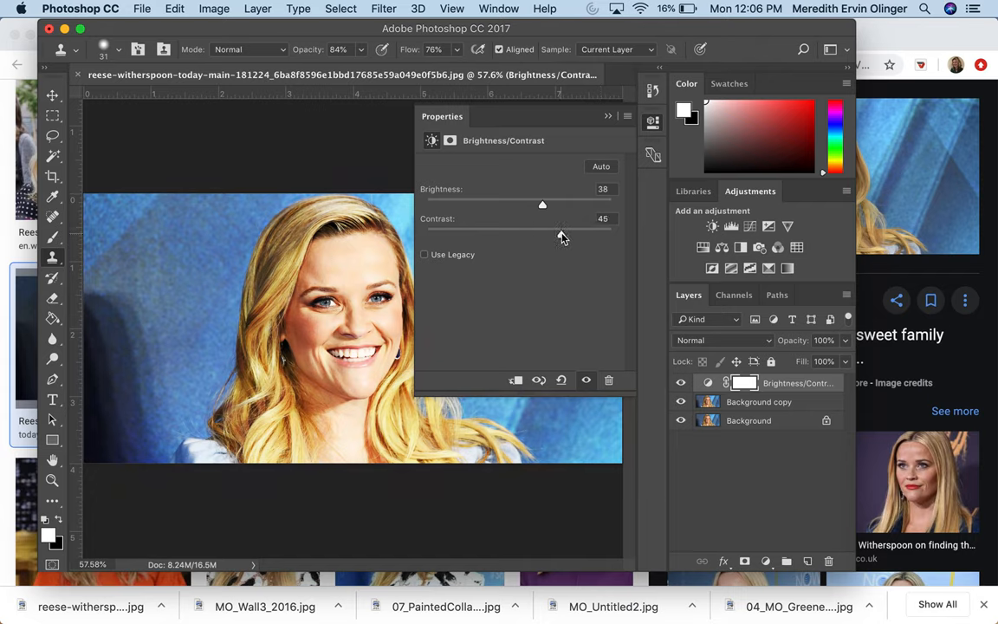
left_click_drag(561, 234, 544, 234)
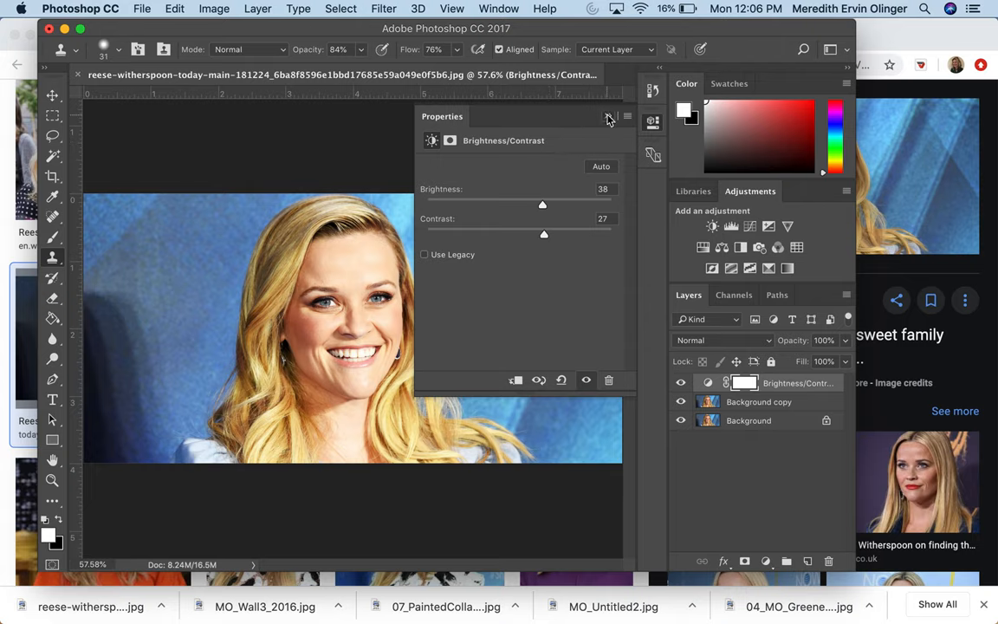
Close the Brightness/Contrast properties, leaving the brightened portrait visible
left_click(608, 116)
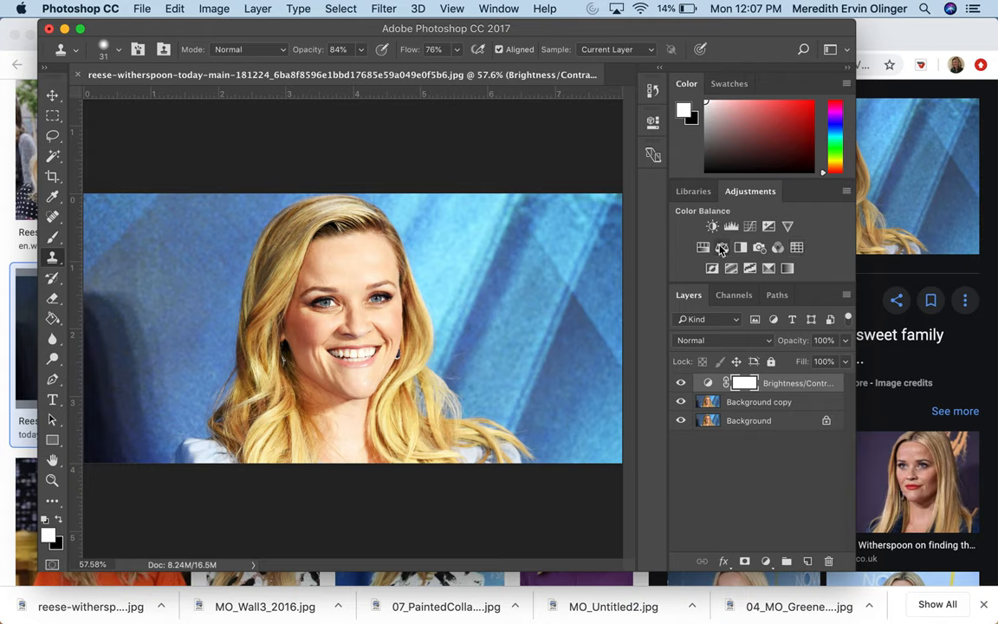
Add a Color Balance adjustment layer with midtones shifted to red +70
left_click(720, 246)
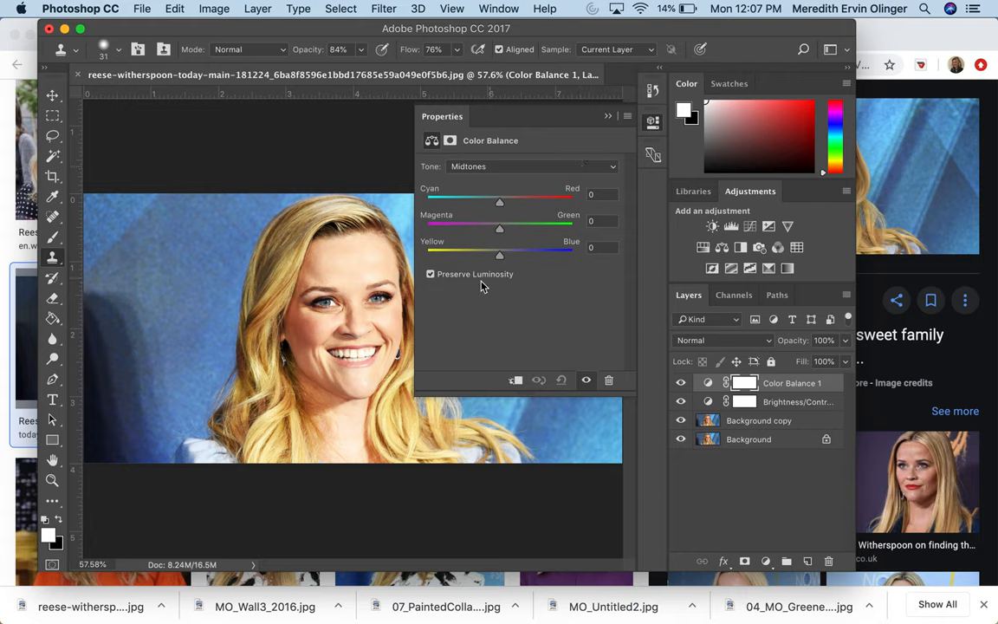
mouse_move(502, 263)
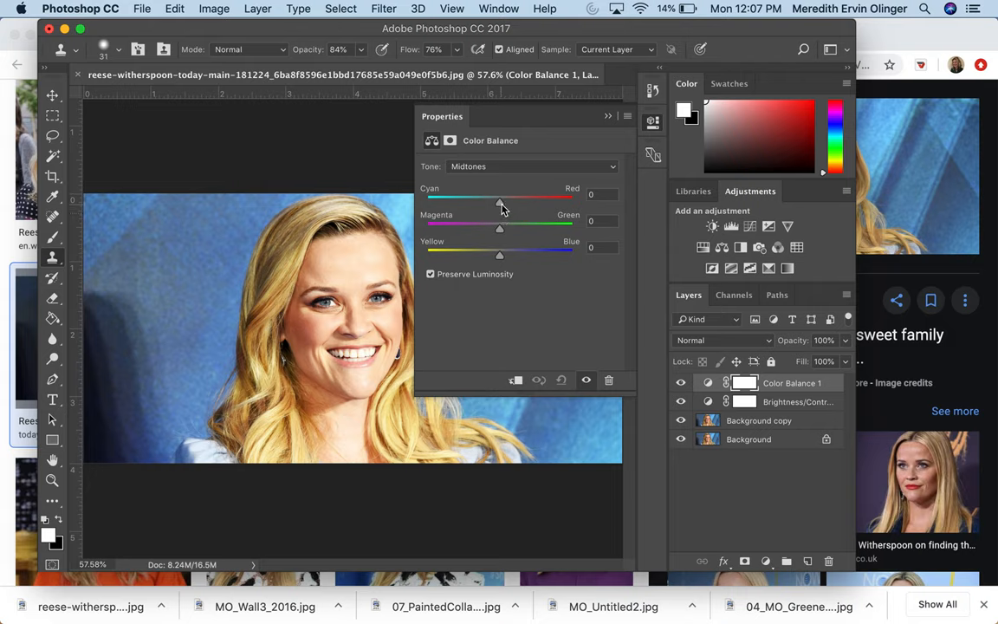
left_click_drag(499, 200, 555, 200)
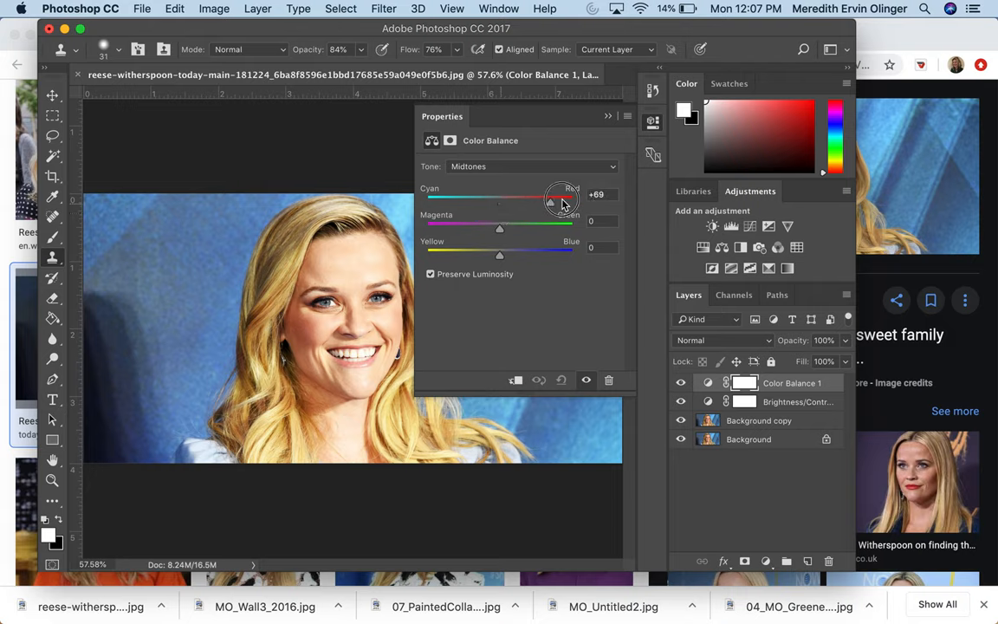
left_click_drag(551, 201, 572, 201)
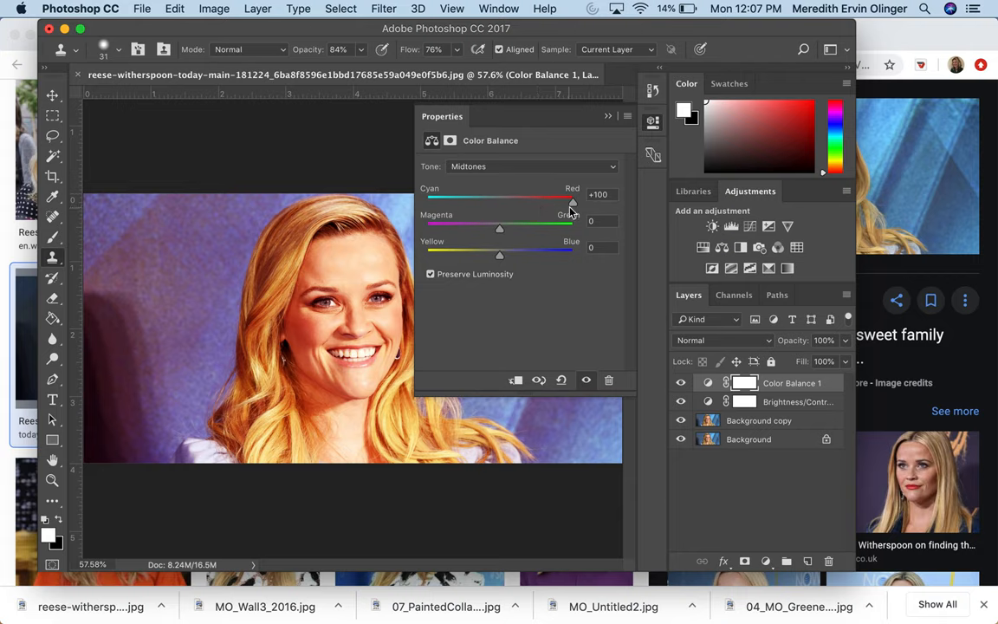
left_click_drag(572, 201, 551, 201)
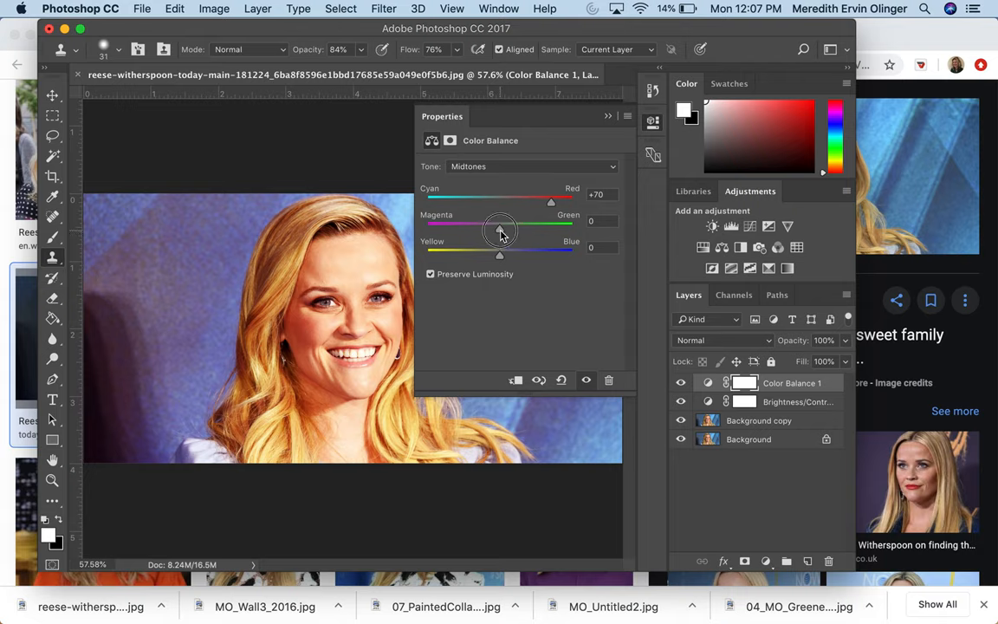
Shift the midtones to magenta -30 and yellow -65 for a purple-warm cast
left_click_drag(499, 225, 473, 225)
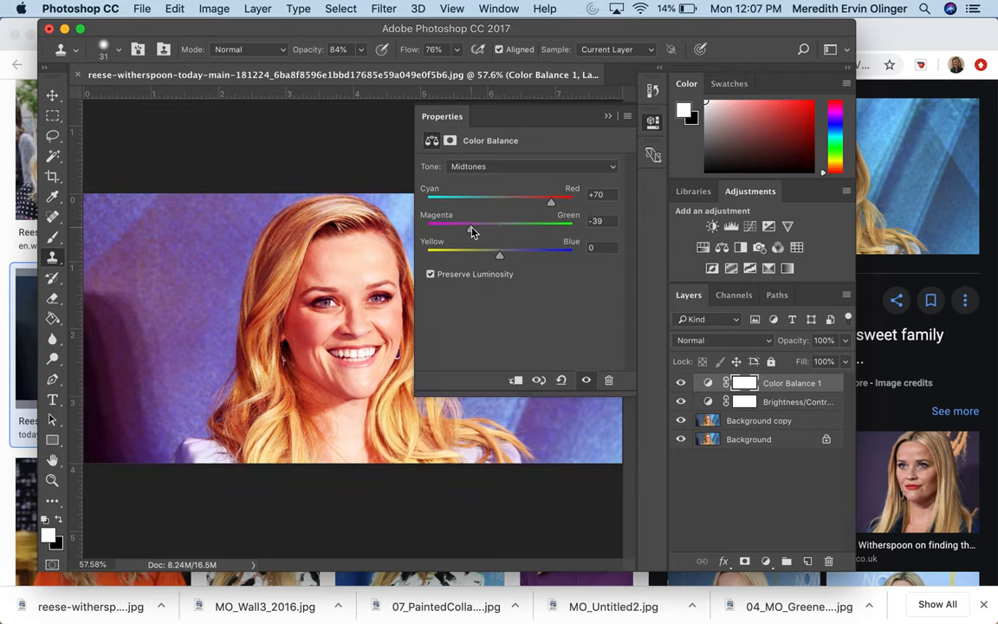
left_click_drag(474, 229, 479, 228)
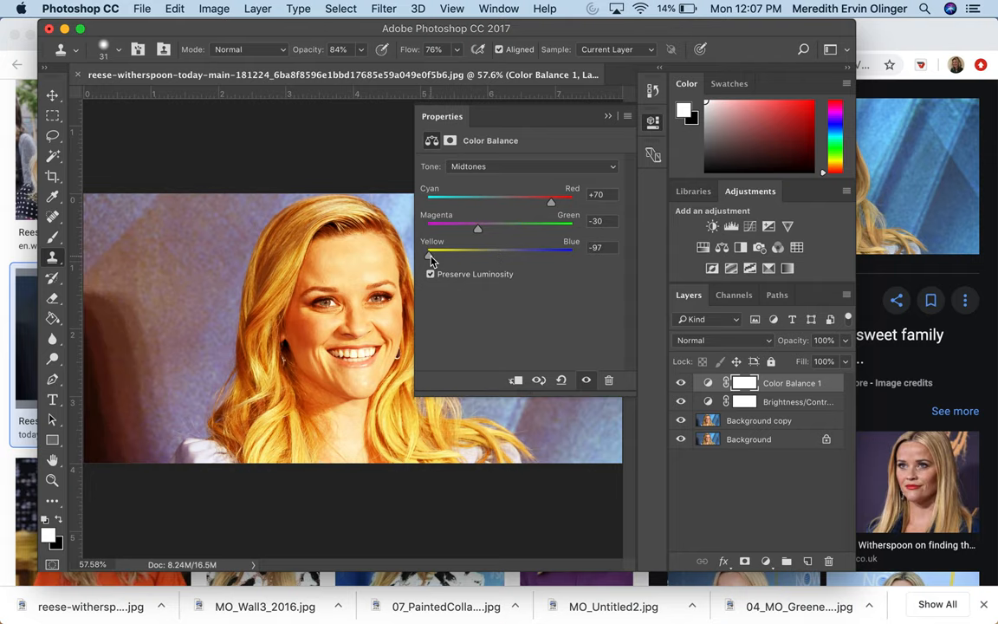
left_click_drag(432, 249, 441, 250)
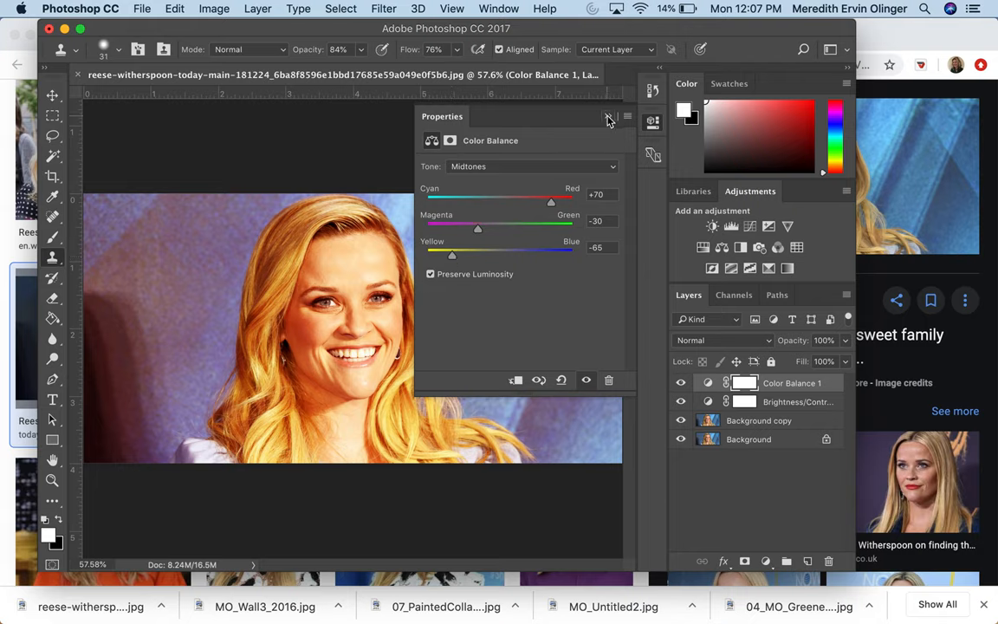
Close the Color Balance properties and select the Color Balance 1 layer
left_click(607, 116)
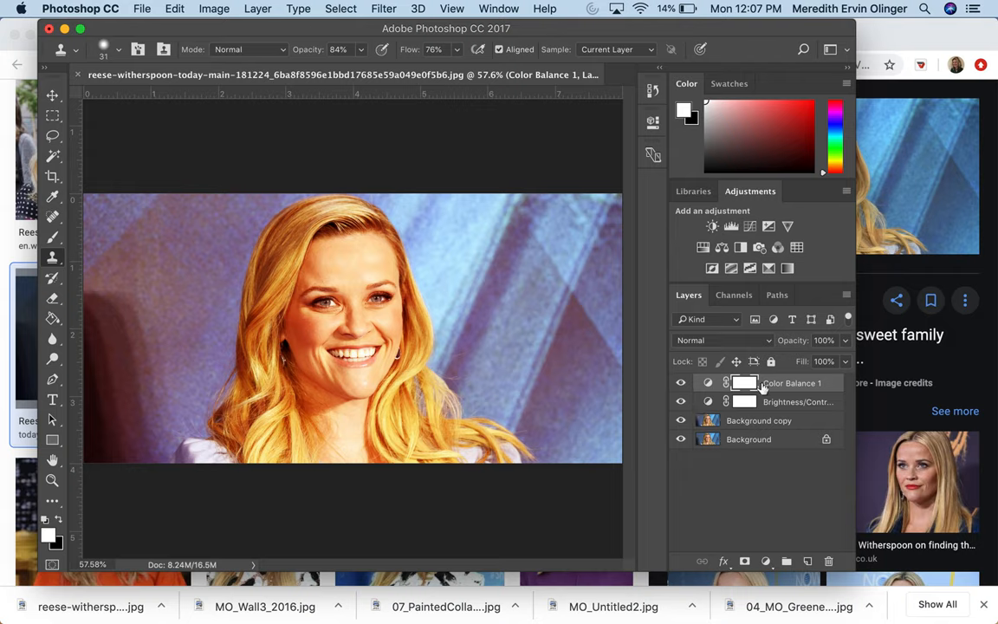
left_click(681, 383)
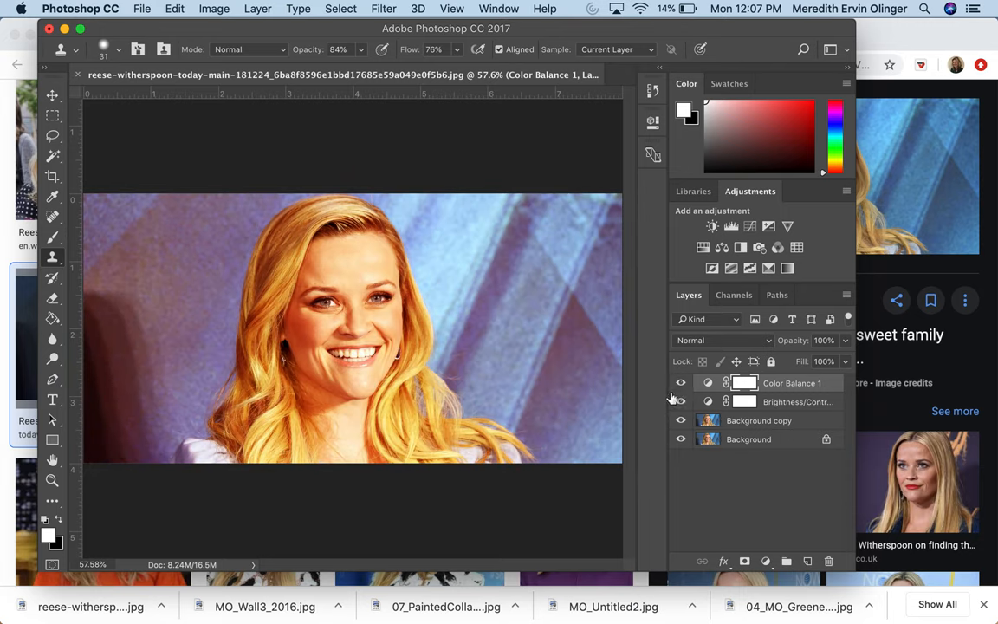
mouse_move(712, 267)
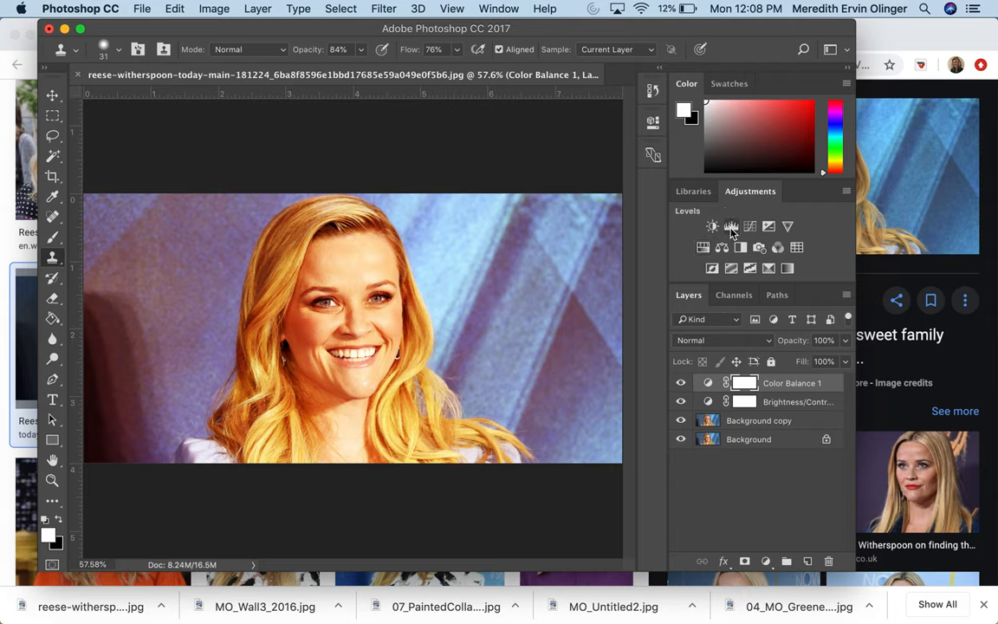
mouse_move(731, 225)
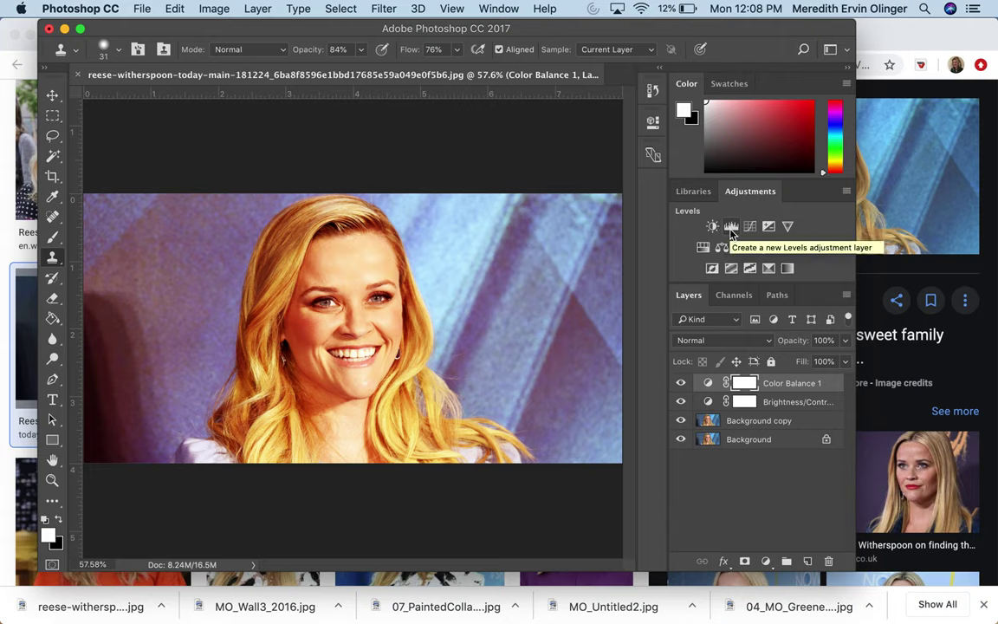
Add a Levels adjustment layer with midtones 0.86 and highlights 234
left_click(731, 225)
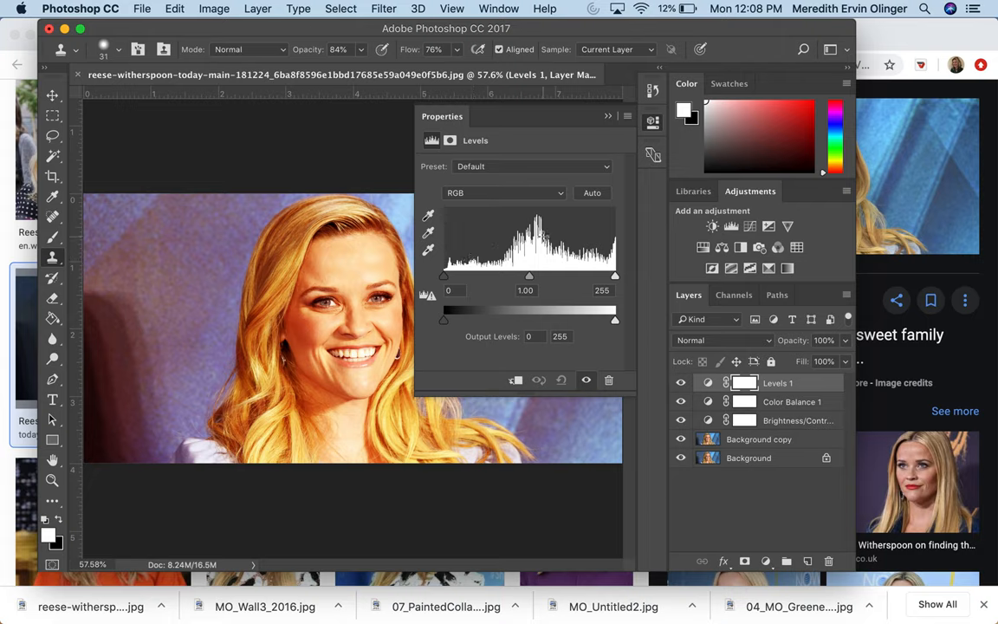
mouse_move(548, 267)
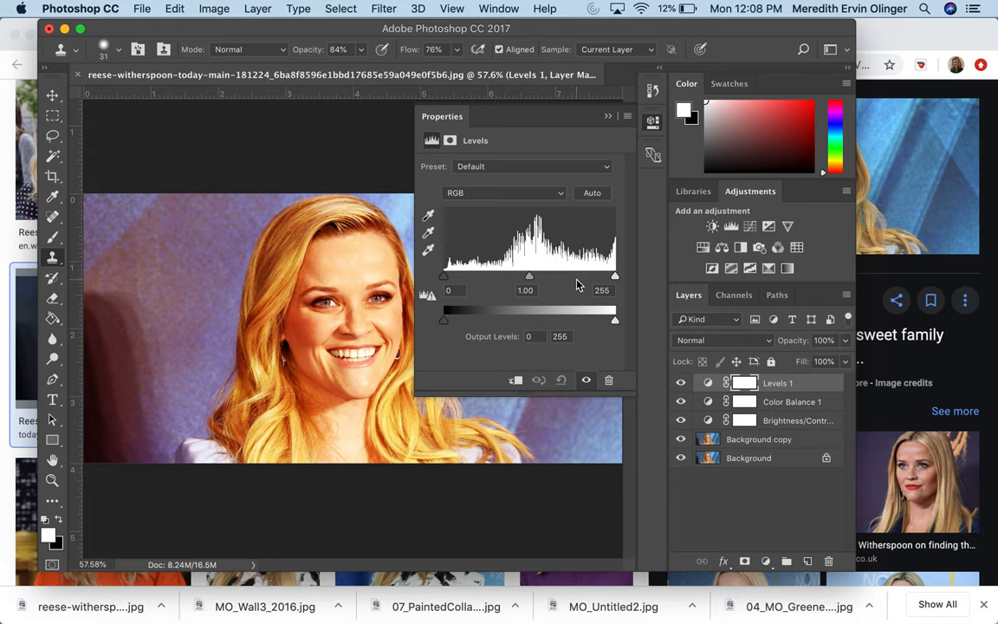
mouse_move(592, 279)
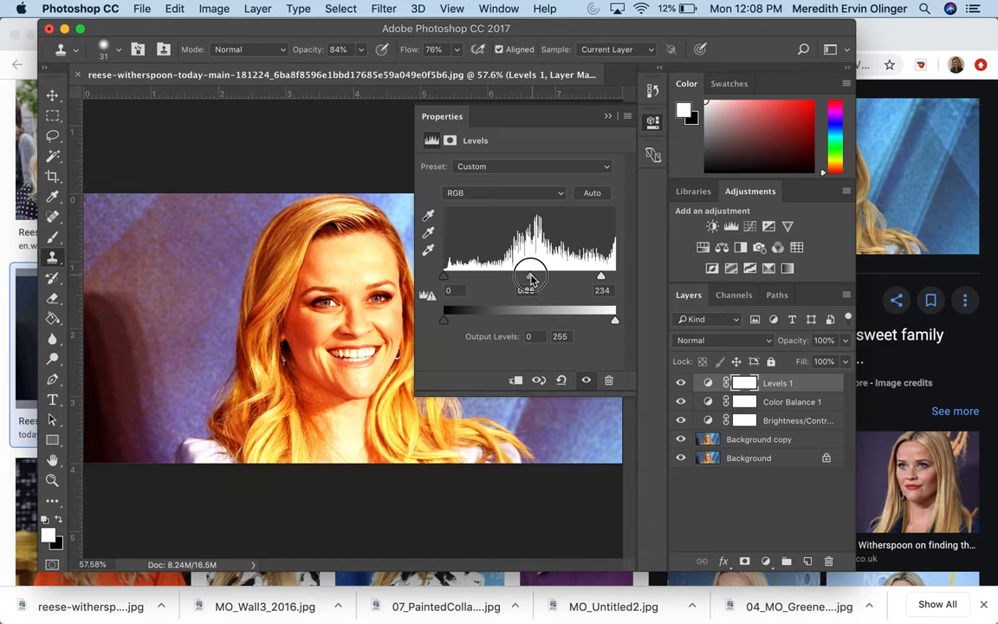
left_click_drag(525, 276, 442, 275)
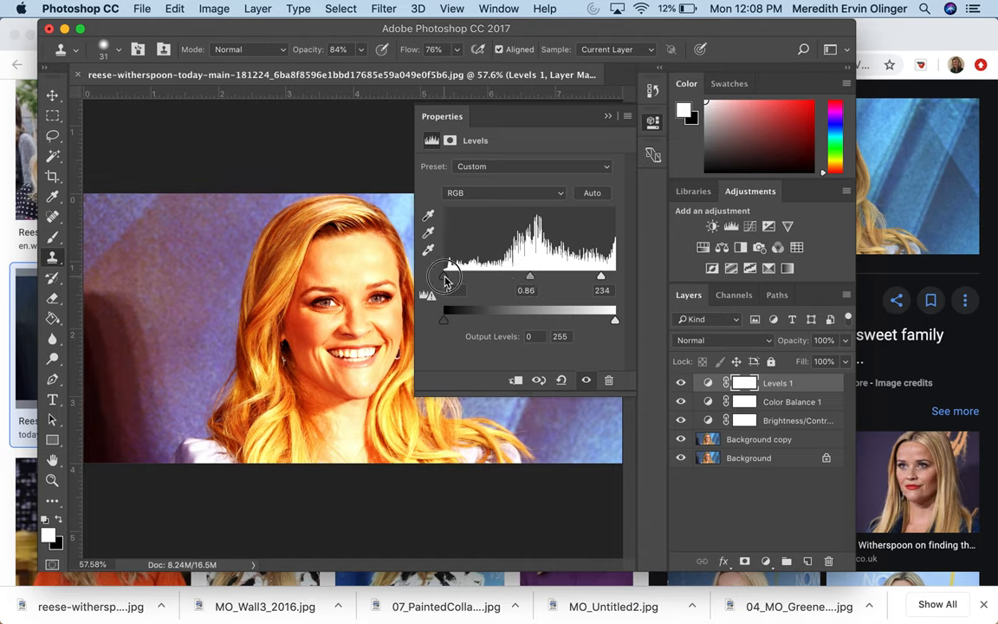
left_click_drag(443, 292, 450, 291)
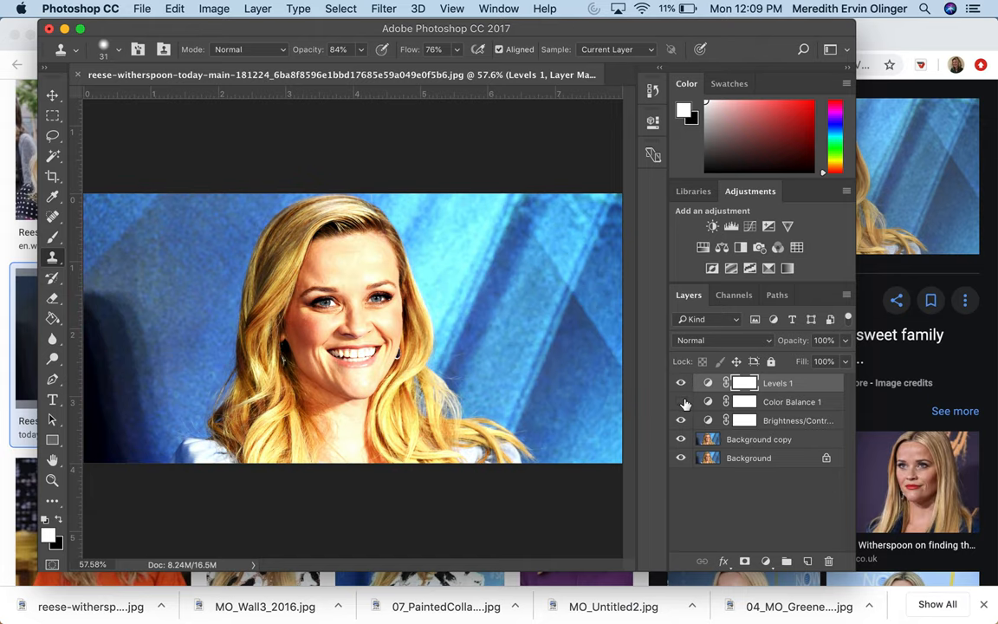
Show the Color Balance effect again and add a Black & White adjustment layer
left_click(681, 402)
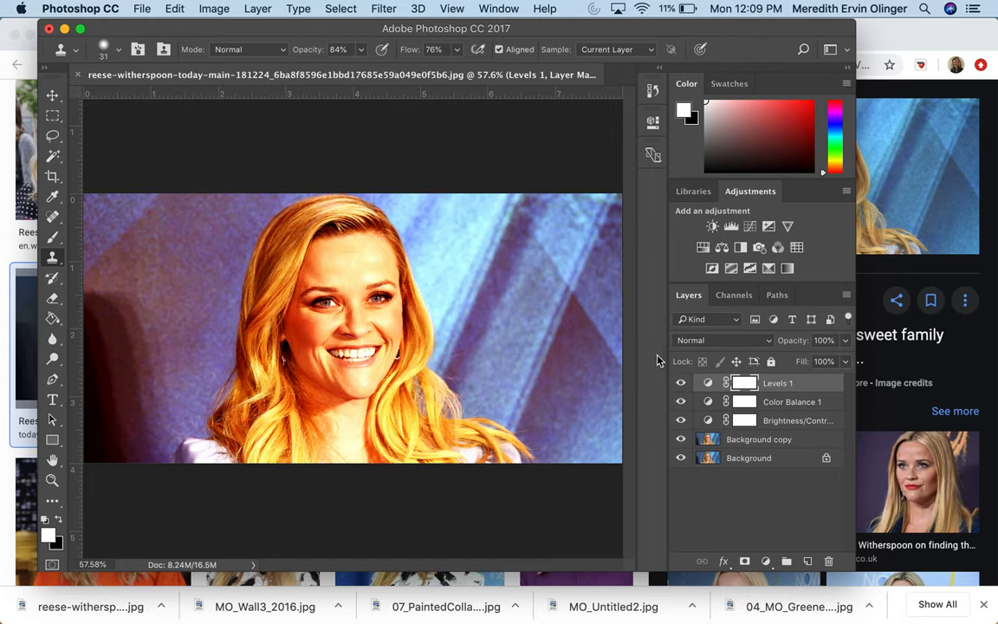
left_click(722, 246)
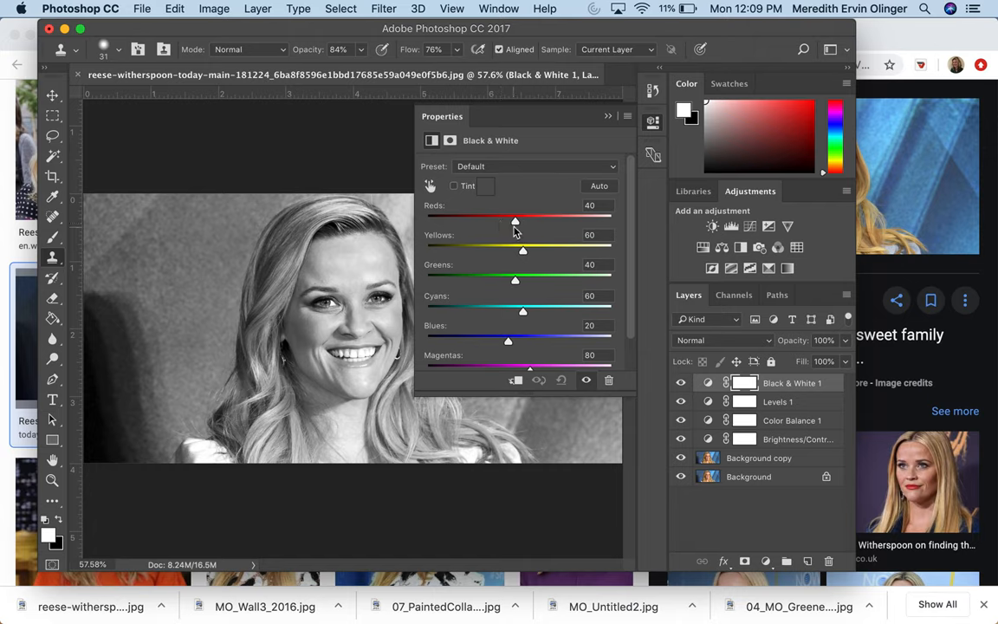
Retune the Black & White mix: reds 16, yellows 103, greens 88, cyans 27
left_click_drag(516, 220, 488, 220)
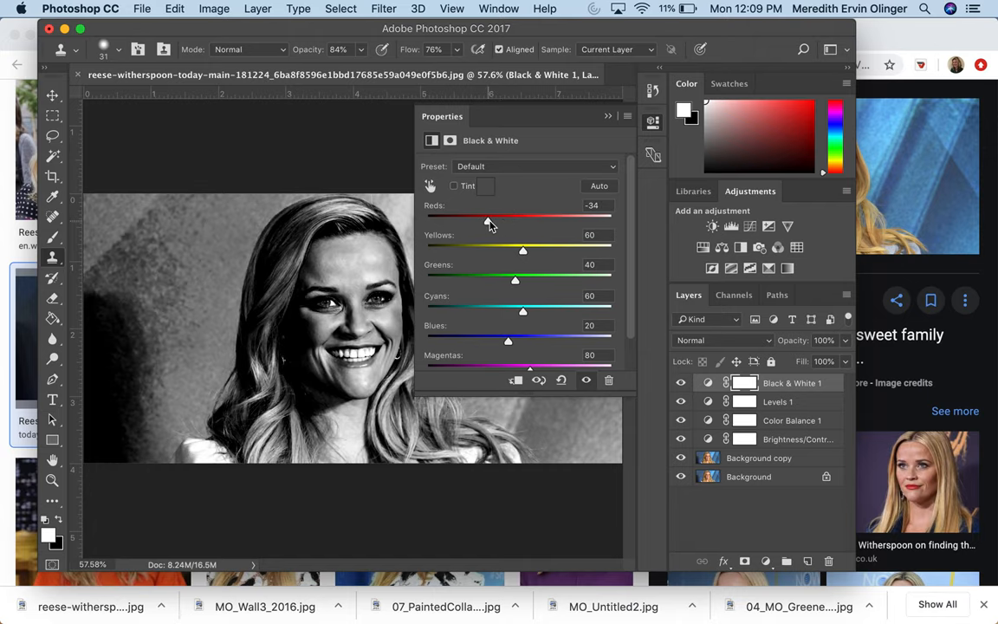
left_click_drag(489, 222, 506, 222)
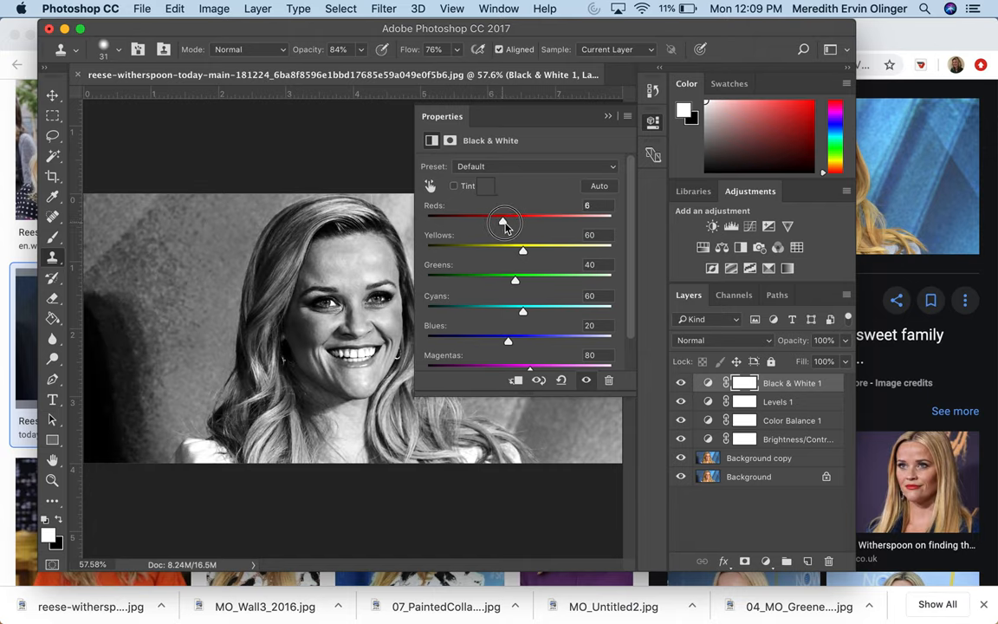
left_click_drag(506, 220, 506, 220)
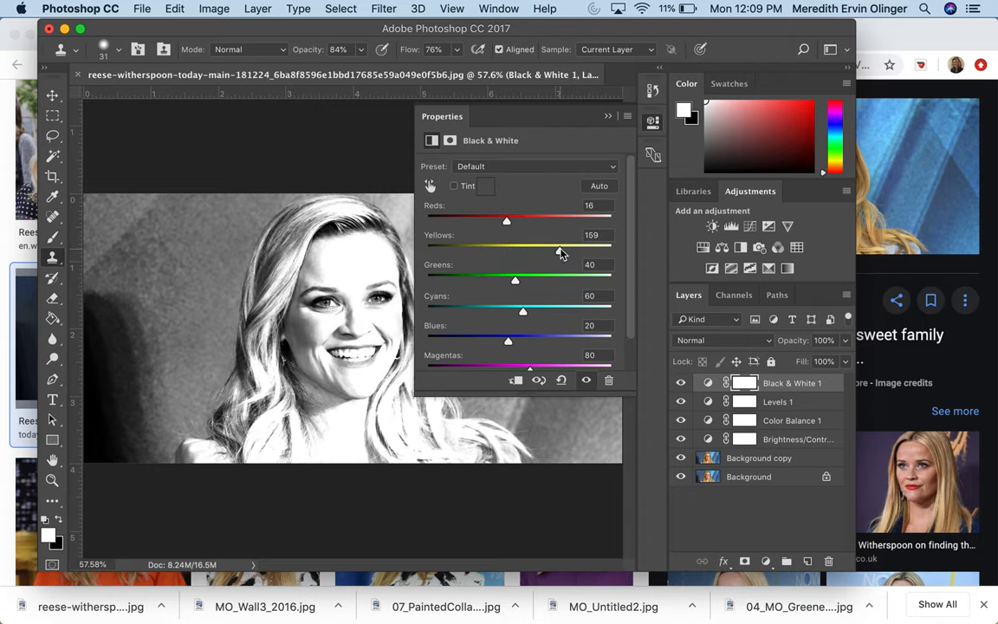
left_click_drag(558, 249, 537, 249)
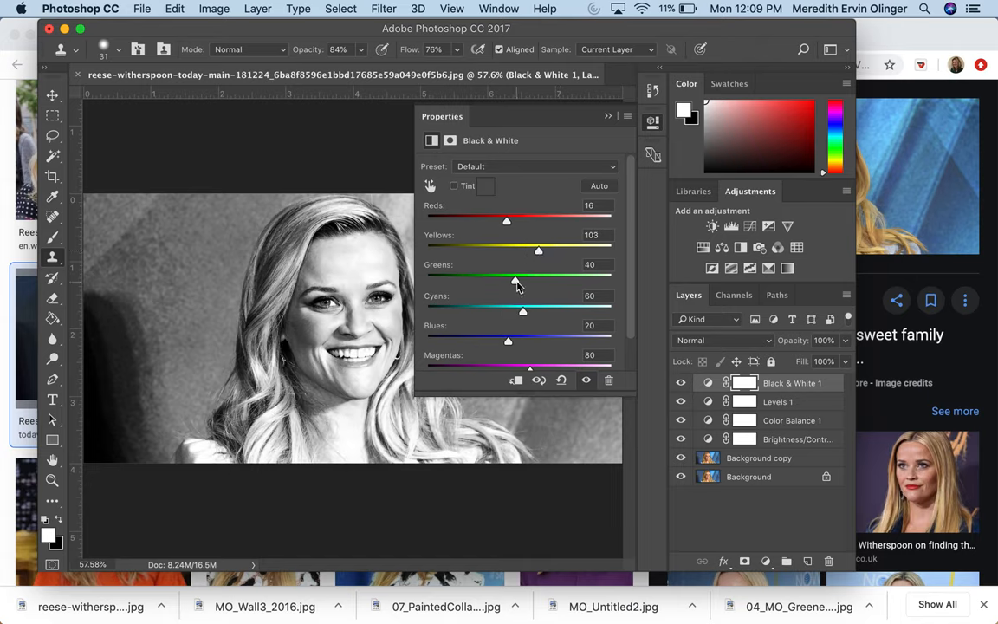
left_click_drag(516, 279, 534, 279)
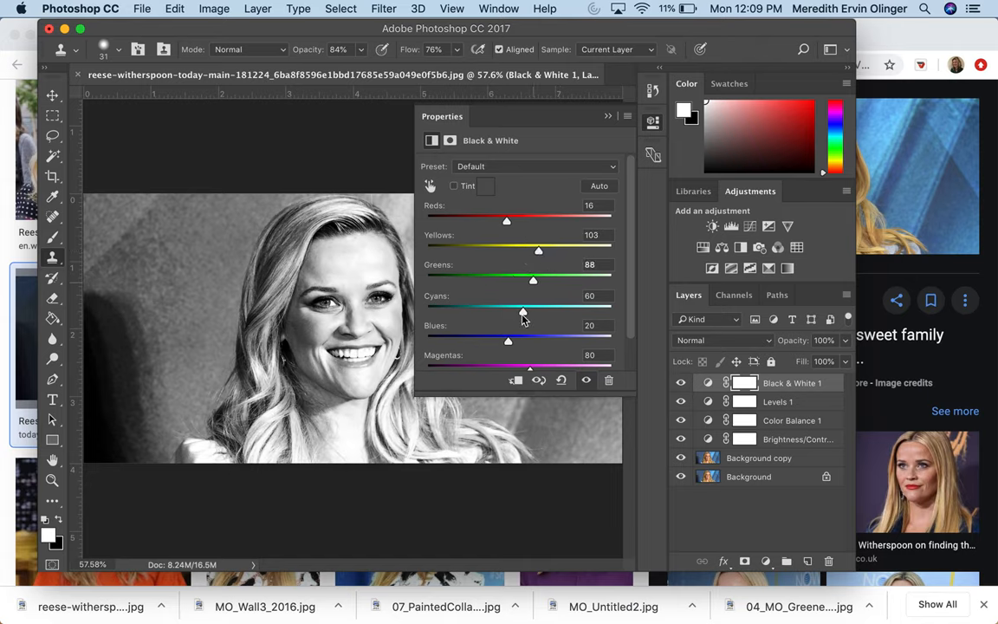
left_click_drag(523, 310, 510, 310)
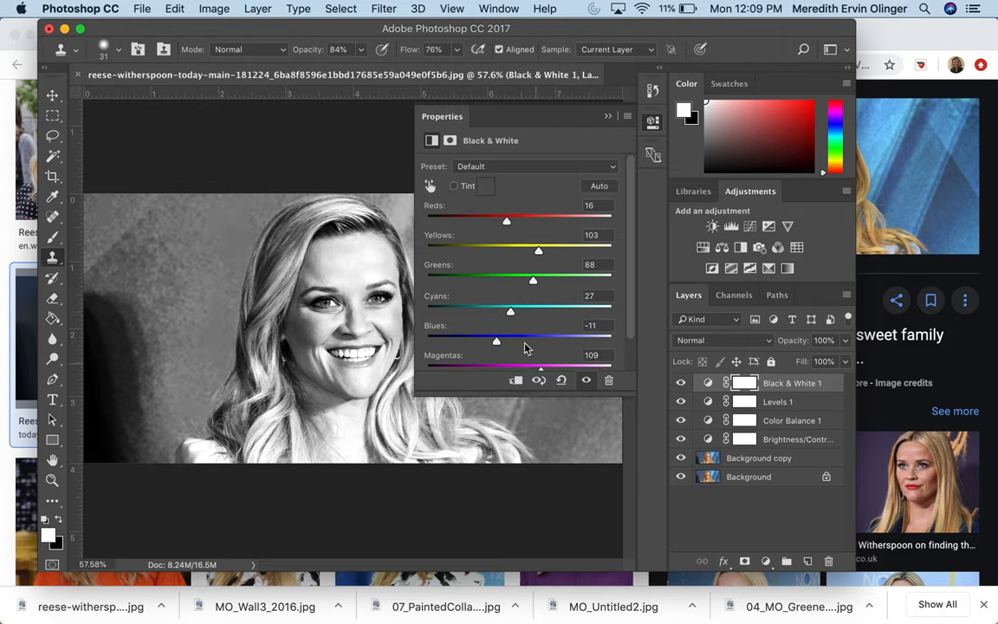
Close the settings and toggle the Black & White layer off and on to compare
left_click(608, 114)
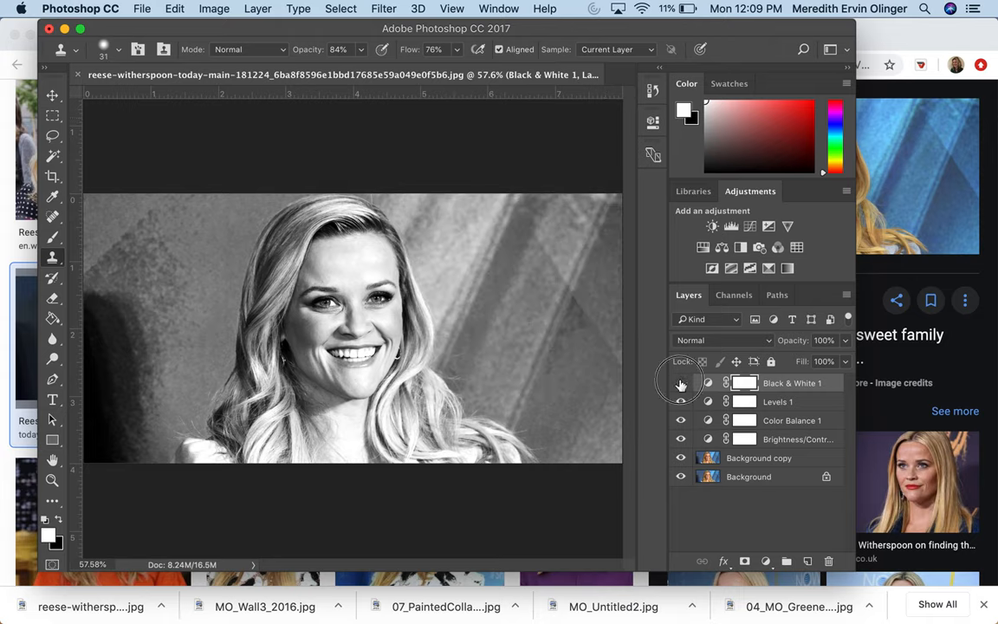
left_click(681, 383)
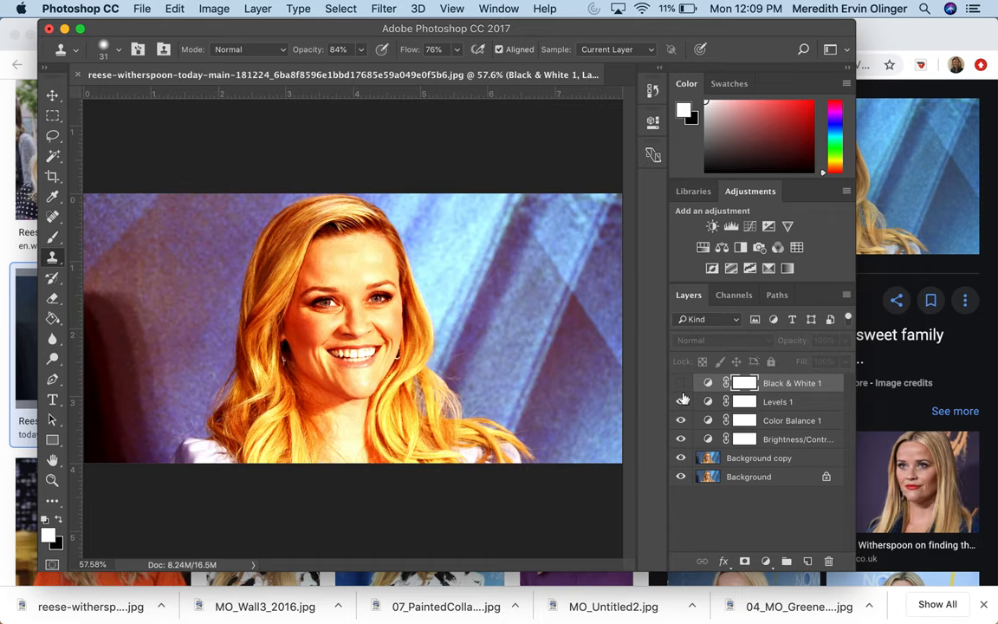
left_click(681, 383)
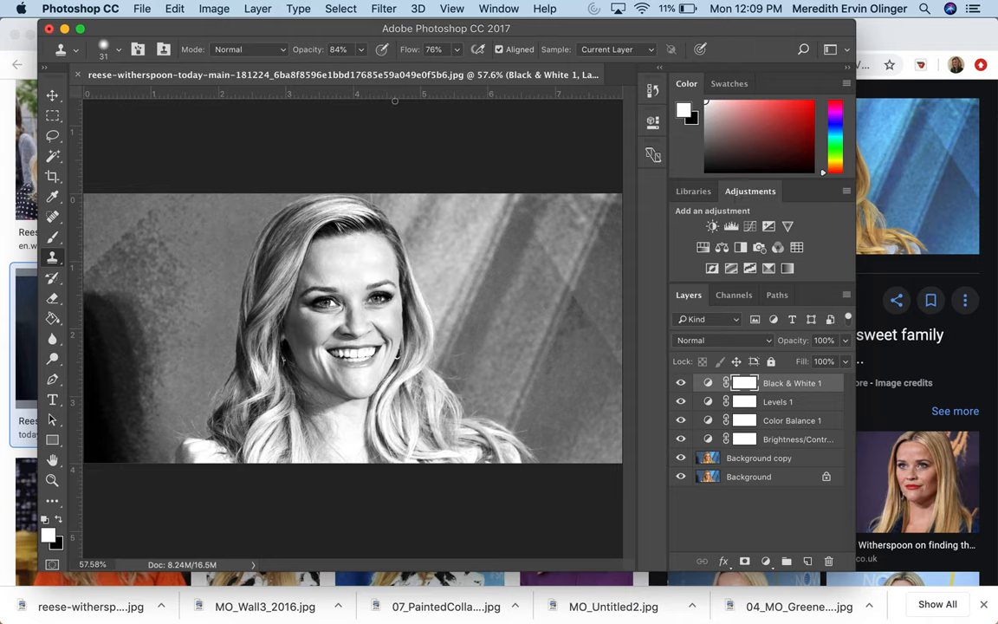
Show the Image > Adjustments submenu over the monochrome portrait
left_click(213, 9)
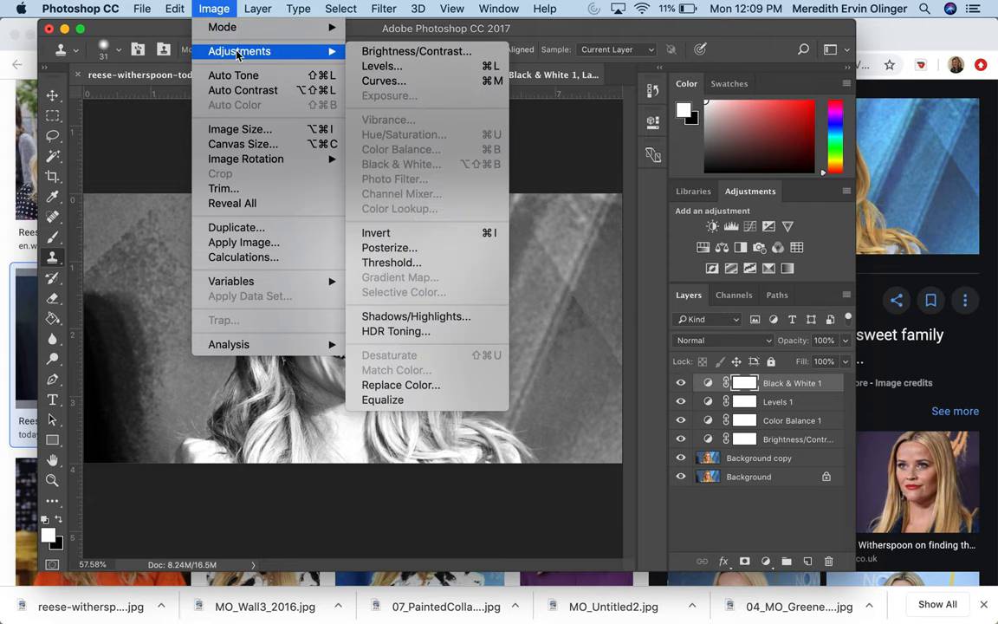
mouse_move(415, 52)
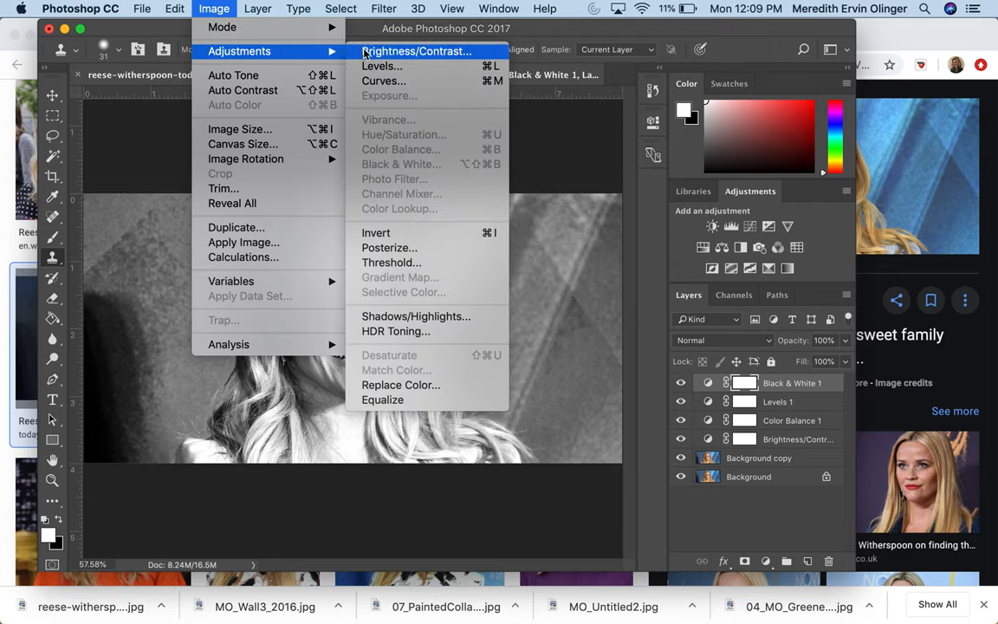
mouse_move(381, 204)
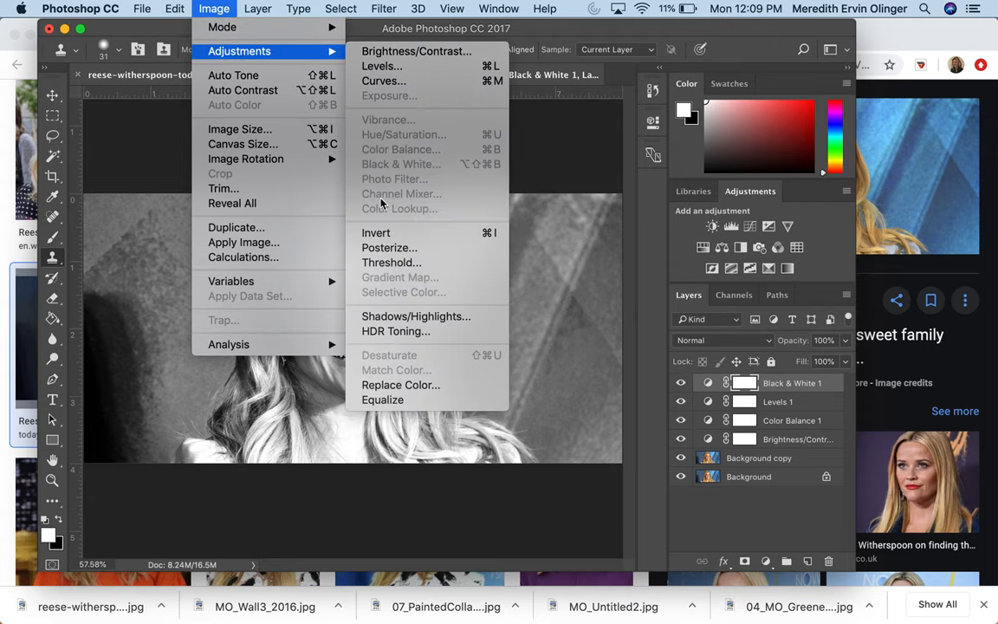
mouse_move(368, 152)
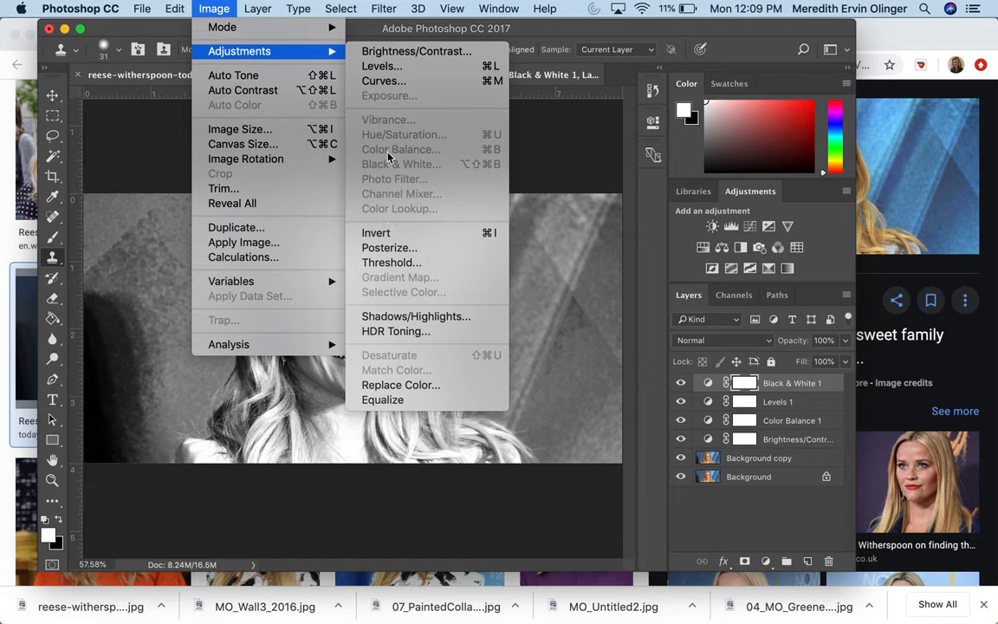
mouse_move(399, 199)
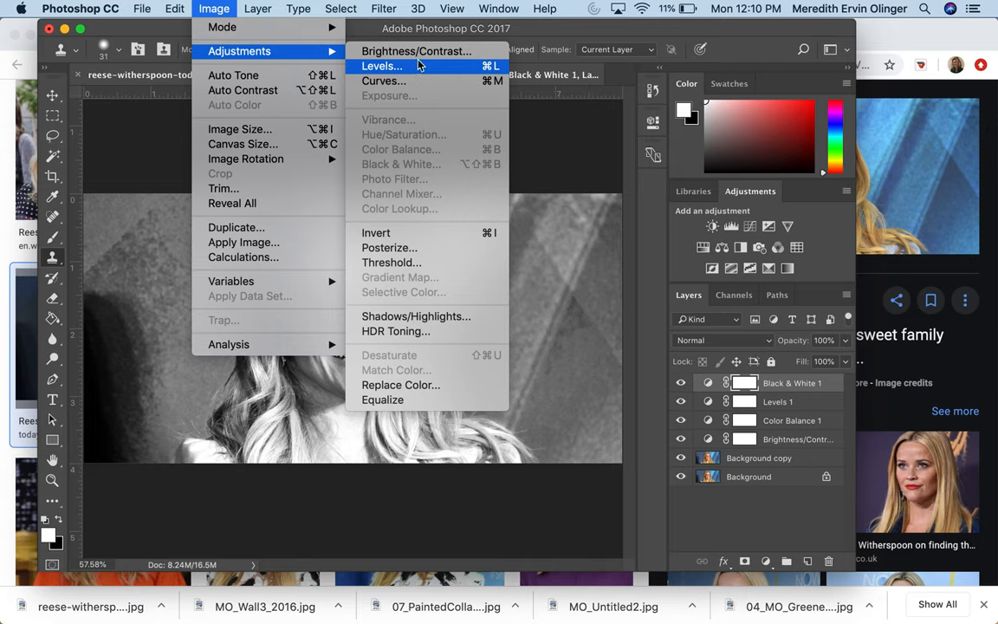
mouse_move(416, 52)
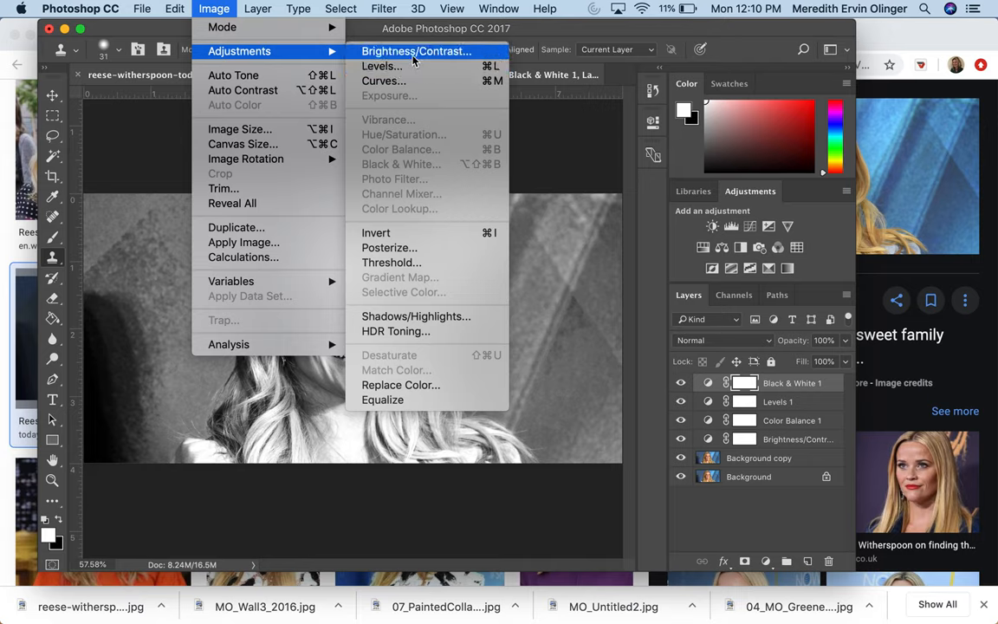
Open the direct Brightness/Contrast command at zero values and cancel it unchanged
left_click(417, 50)
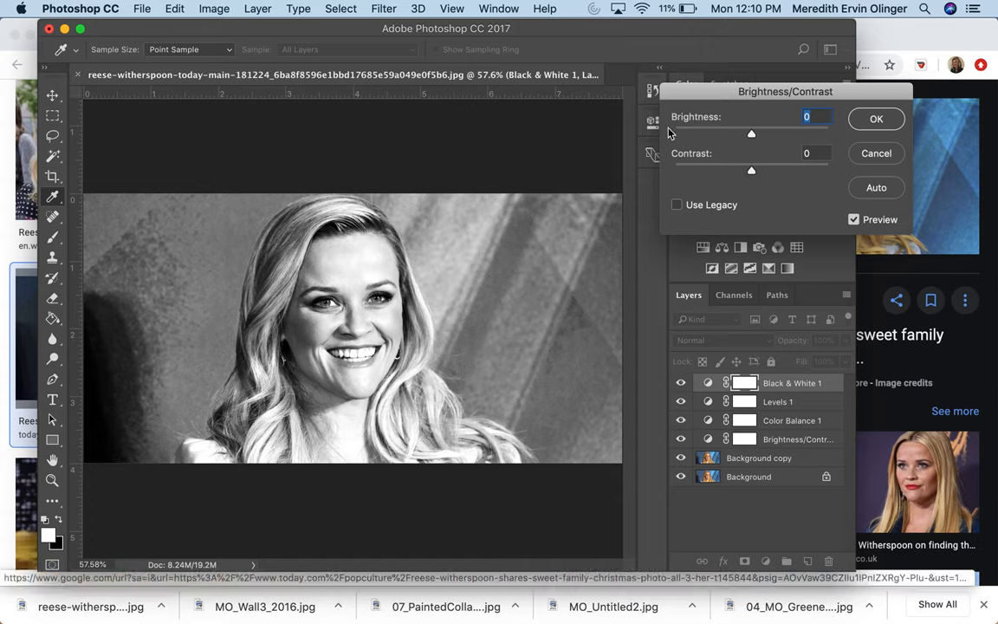
mouse_move(218, 260)
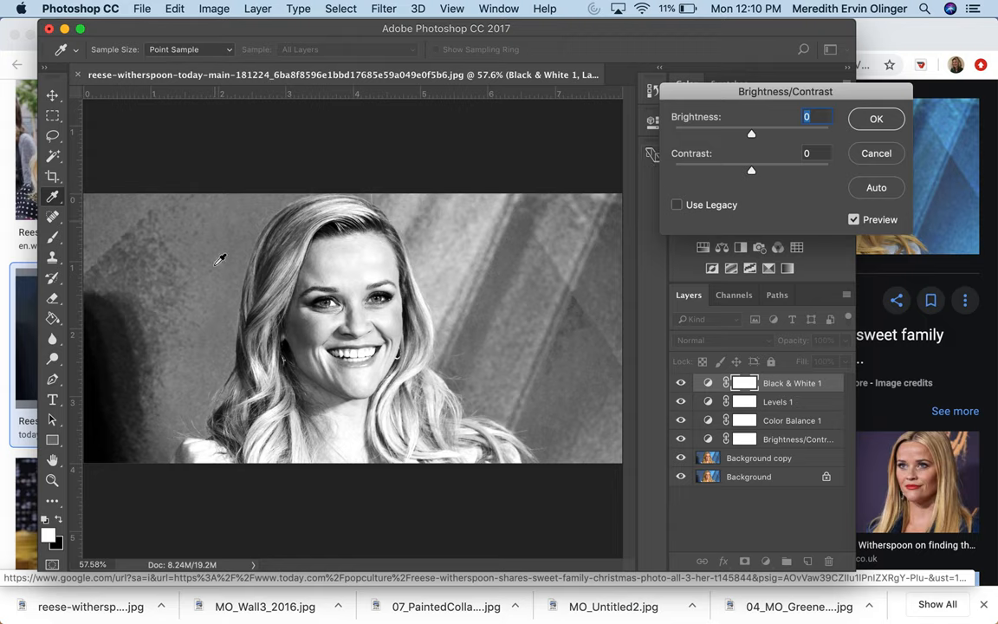
mouse_move(431, 184)
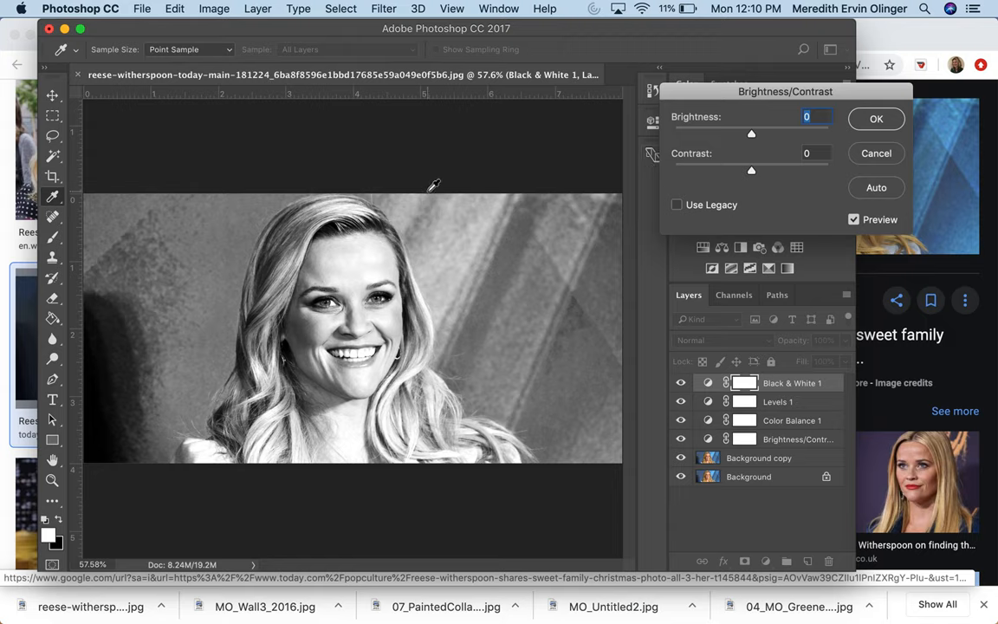
mouse_move(588, 164)
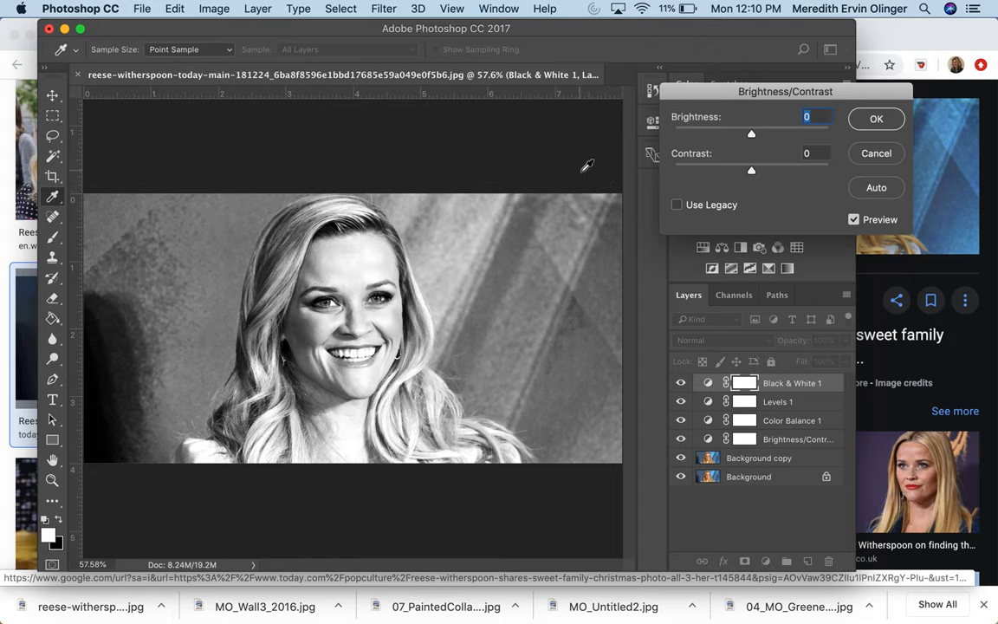
mouse_move(594, 223)
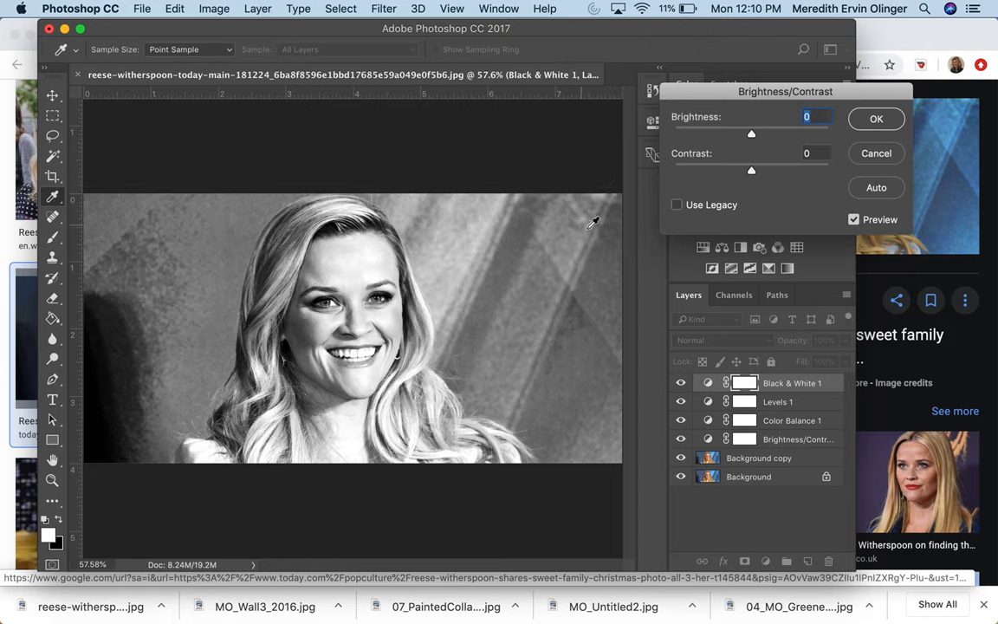
mouse_move(876, 152)
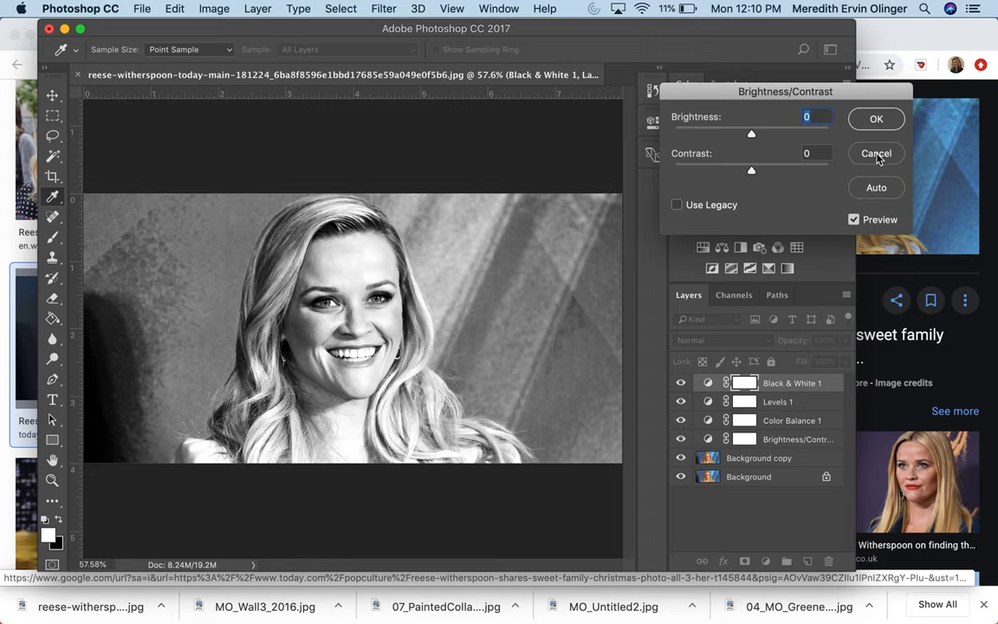
left_click(876, 153)
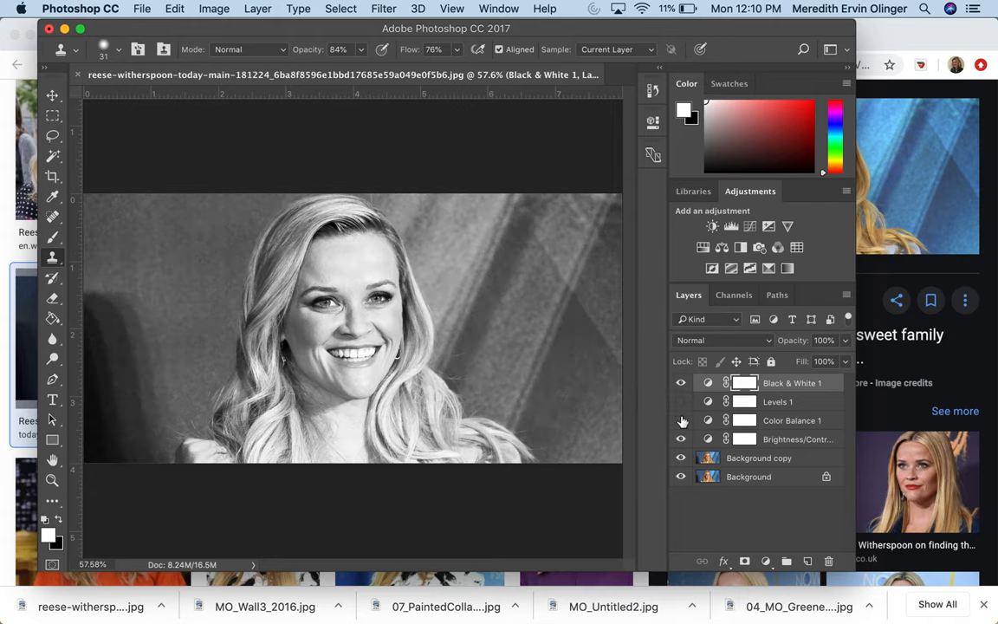
Hide the Black & White layer and re-show Color Balance to view the warm tint
left_click(679, 382)
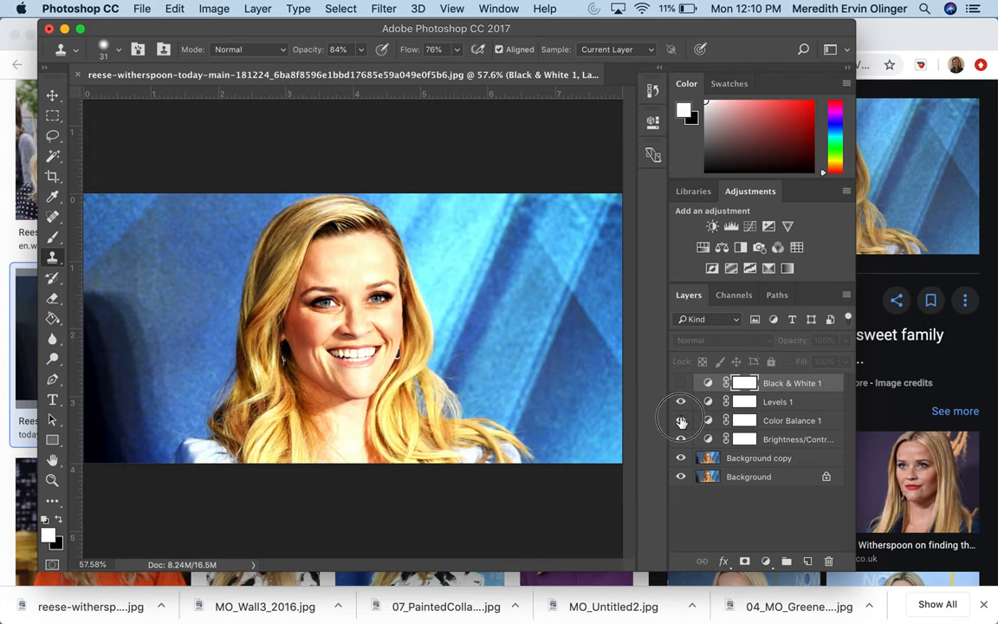
left_click(679, 402)
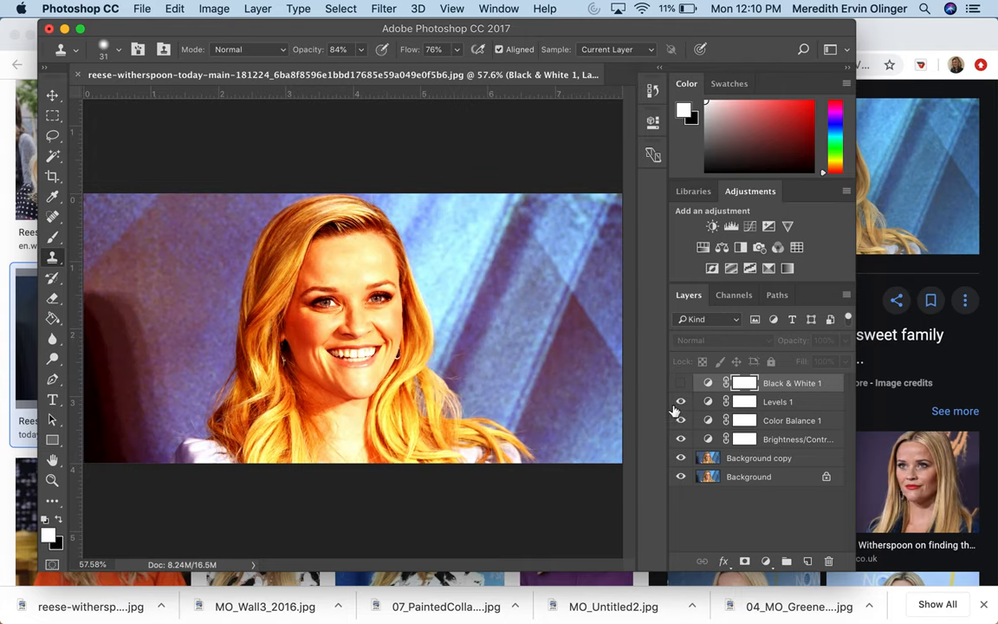